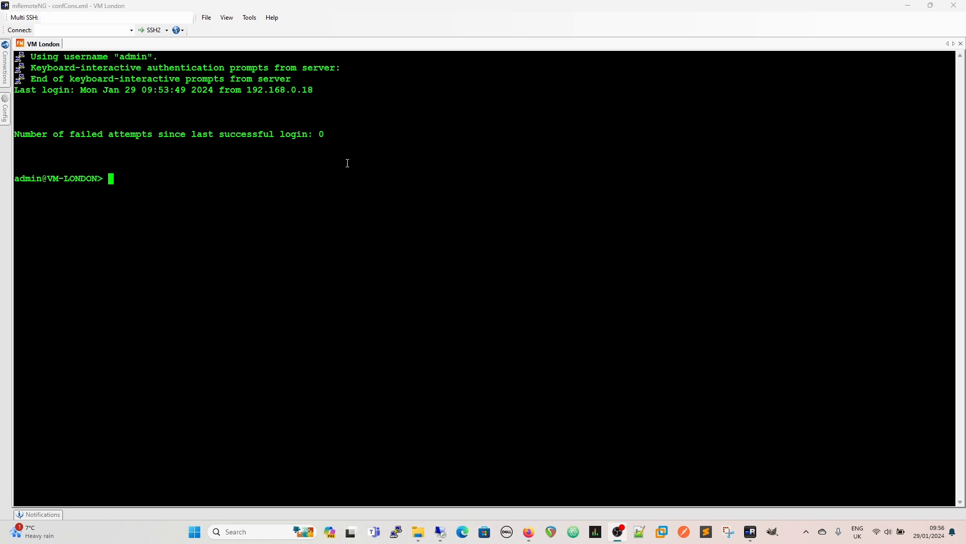
Step: Run 'show panorama-status' to confirm both Panorama servers are connected
{"action": "type", "text": "show"}
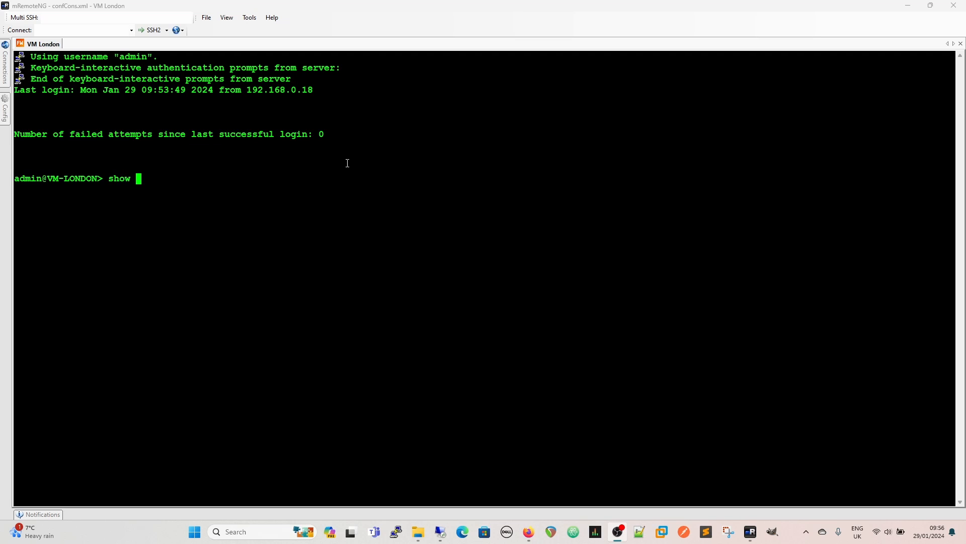
{"action": "type", "text": "panorama-"}
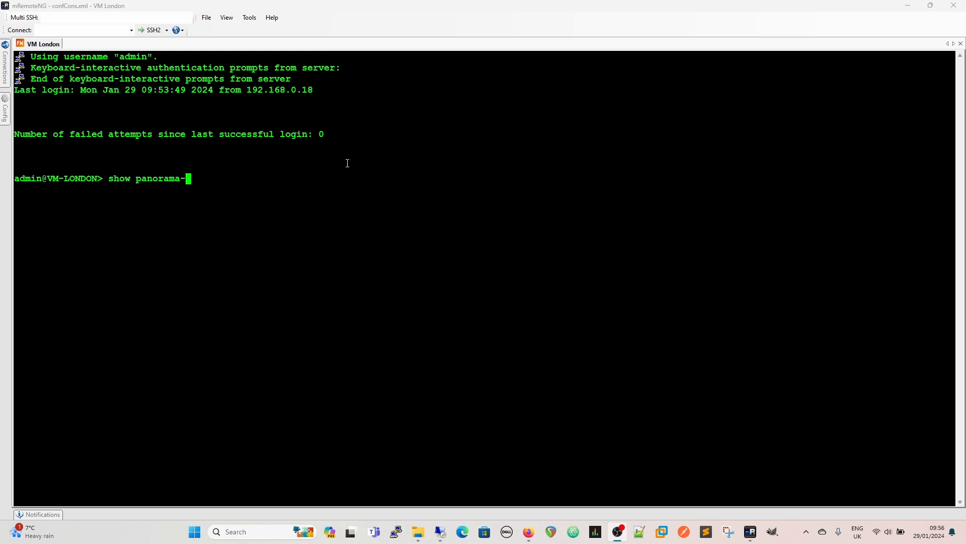
{"action": "key", "text": "Return"}
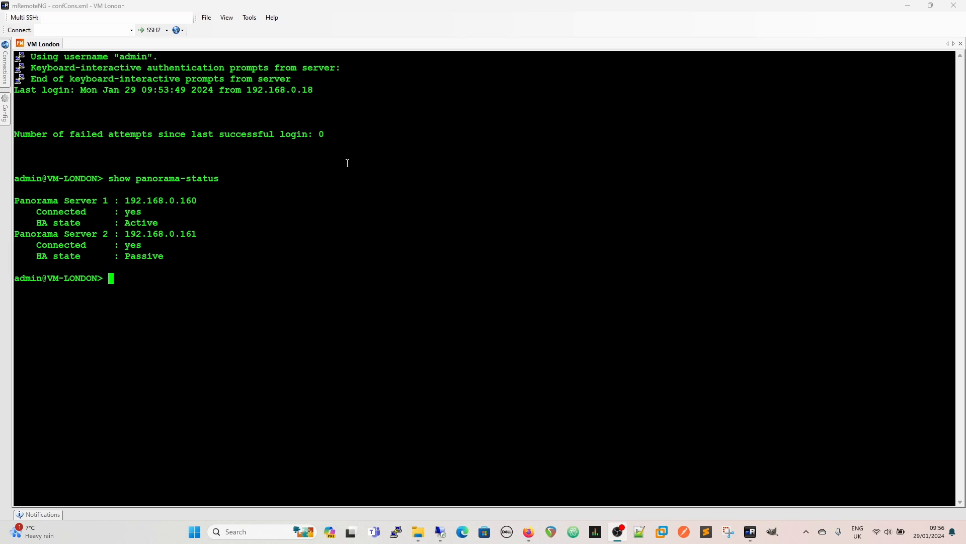
Step: Run 'show panorama-certificates' to list the certificates used for Panorama
{"action": "type", "text": "show panorama-status"}
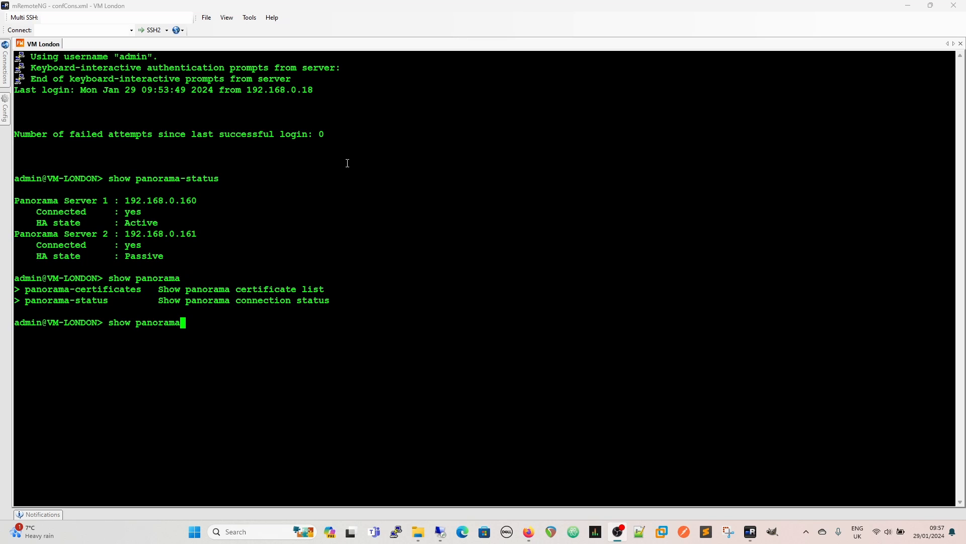
{"action": "type", "text": "-certificates"}
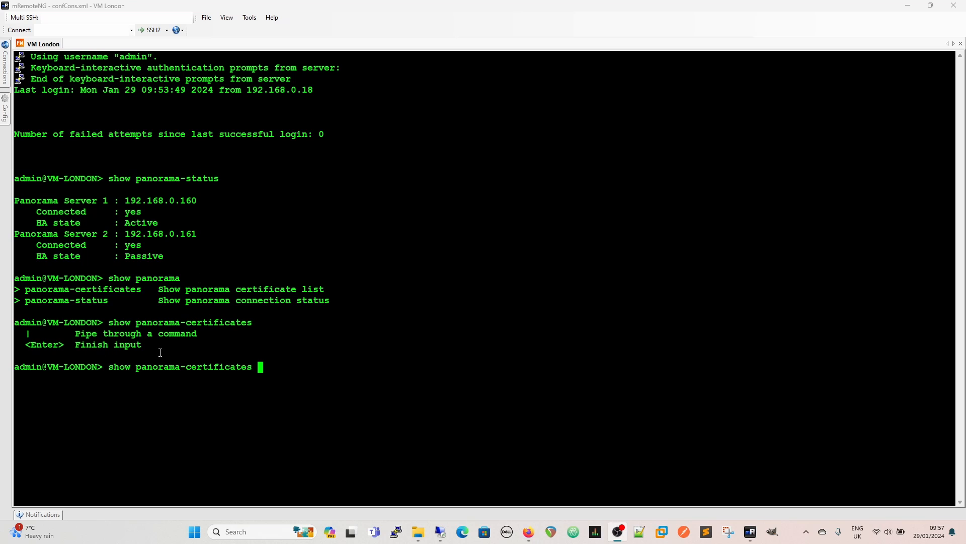
{"action": "mouse_move", "coordinate": [282, 365]}
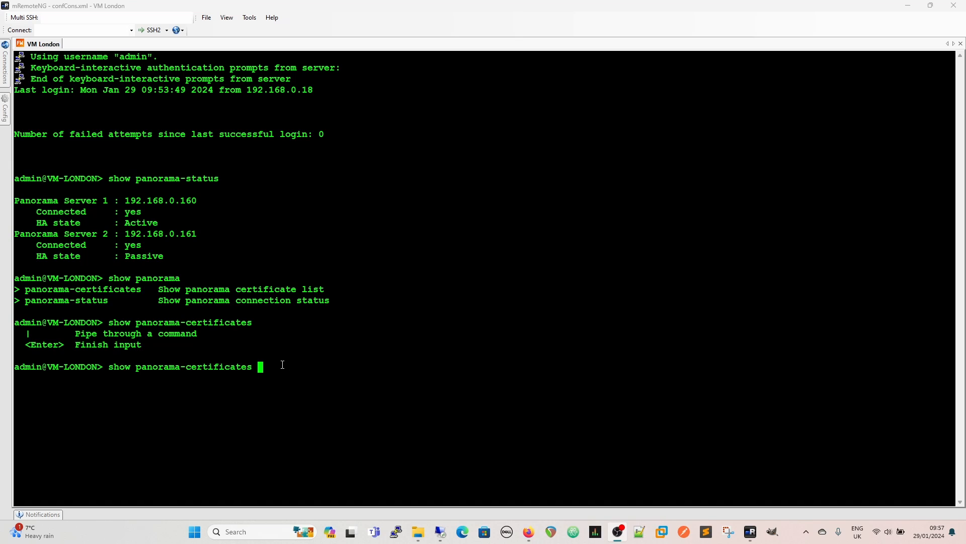
{"action": "key", "text": "Return"}
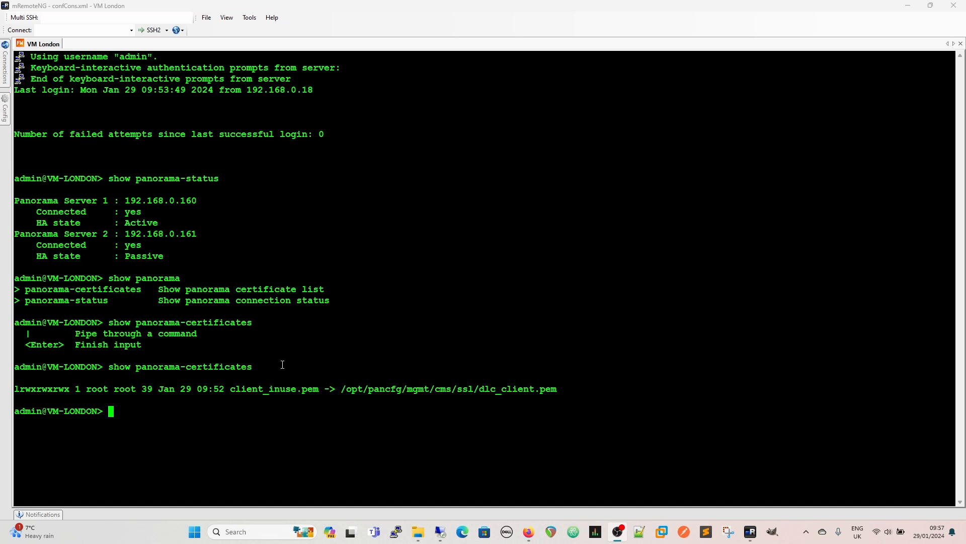
{"action": "mouse_move", "coordinate": [259, 438]}
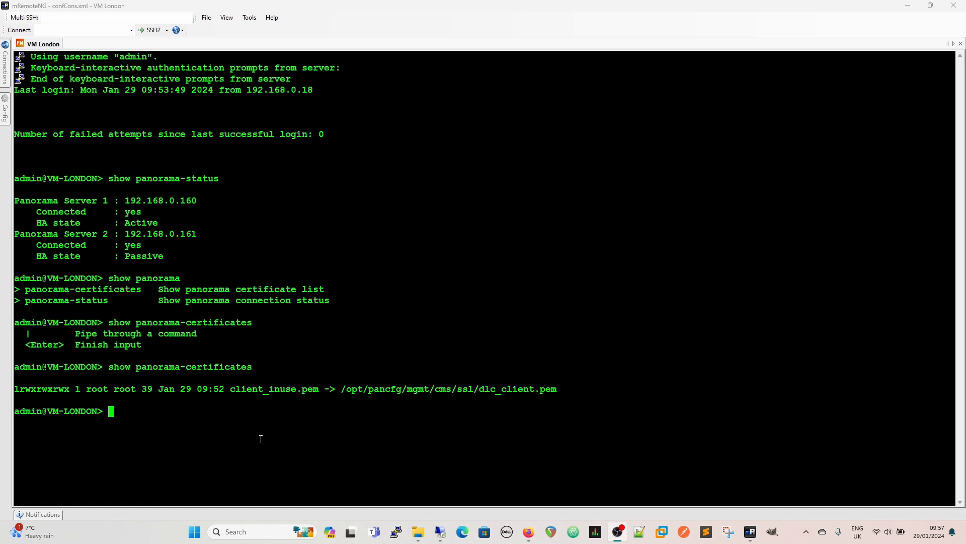
{"action": "mouse_move", "coordinate": [543, 398]}
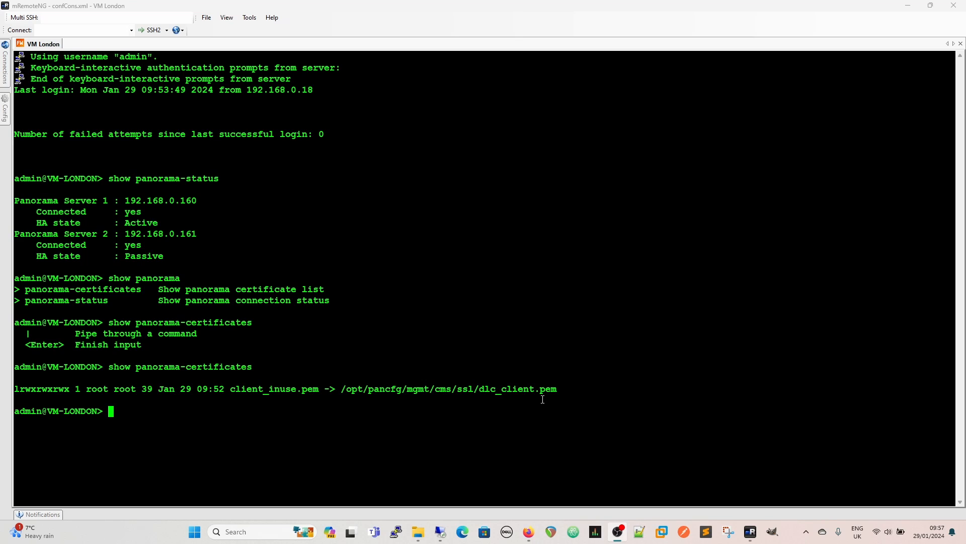
{"action": "mouse_move", "coordinate": [283, 409]}
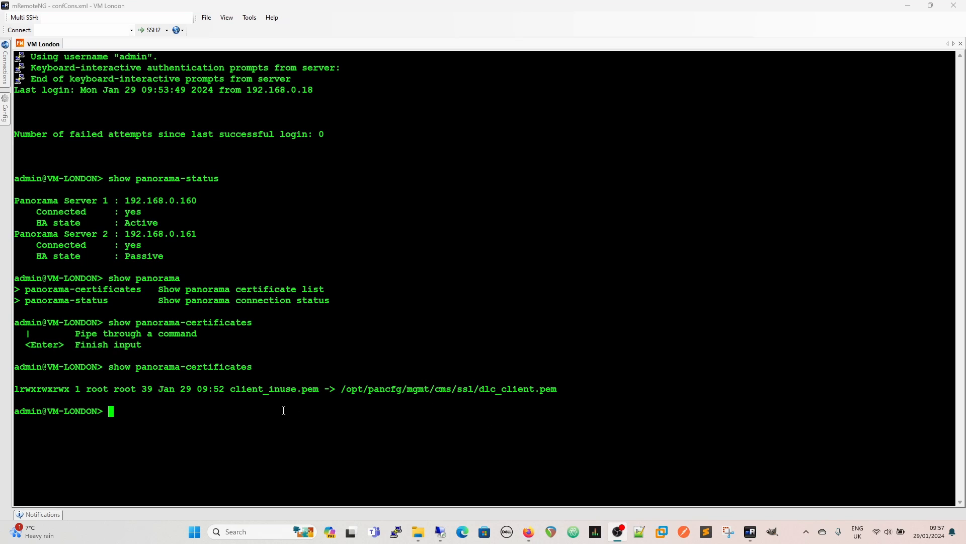
Step: Check the 'set cli config-output-format' options, then enter configuration mode with 'configure'
{"action": "type", "text": "s"}
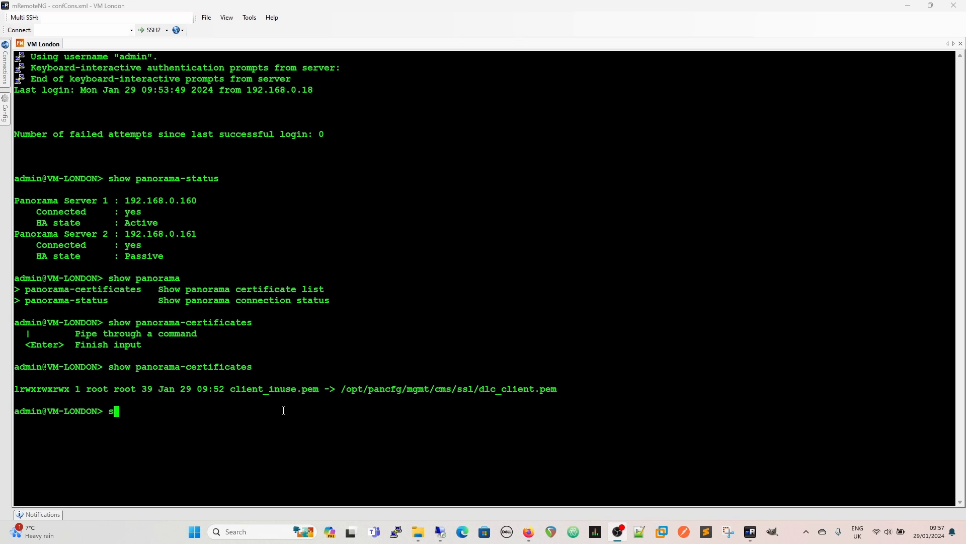
{"action": "type", "text": "et cliconfig-output-format"}
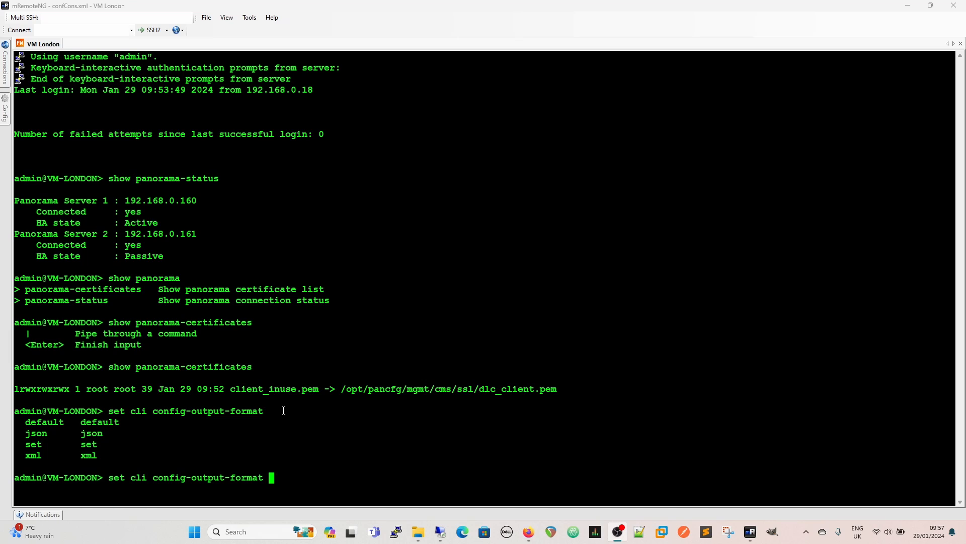
{"action": "type", "text": "set"}
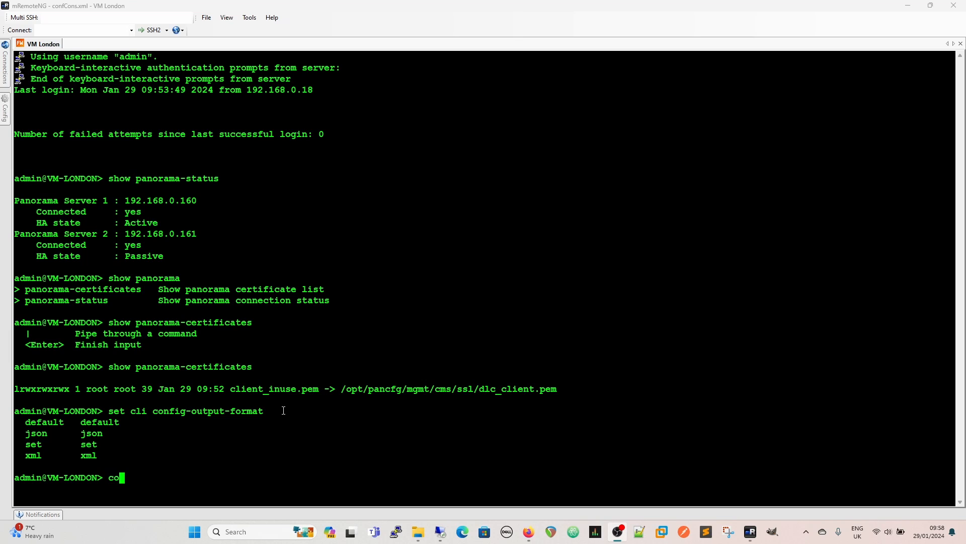
{"action": "key", "text": "Return"}
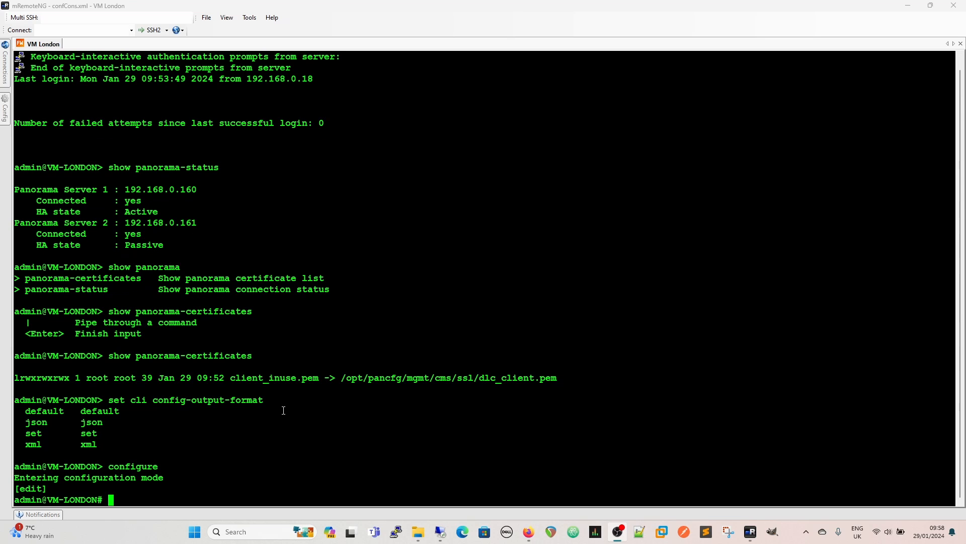
Step: Run 'show' to print the firewall's full running configuration
{"action": "type", "text": "show"}
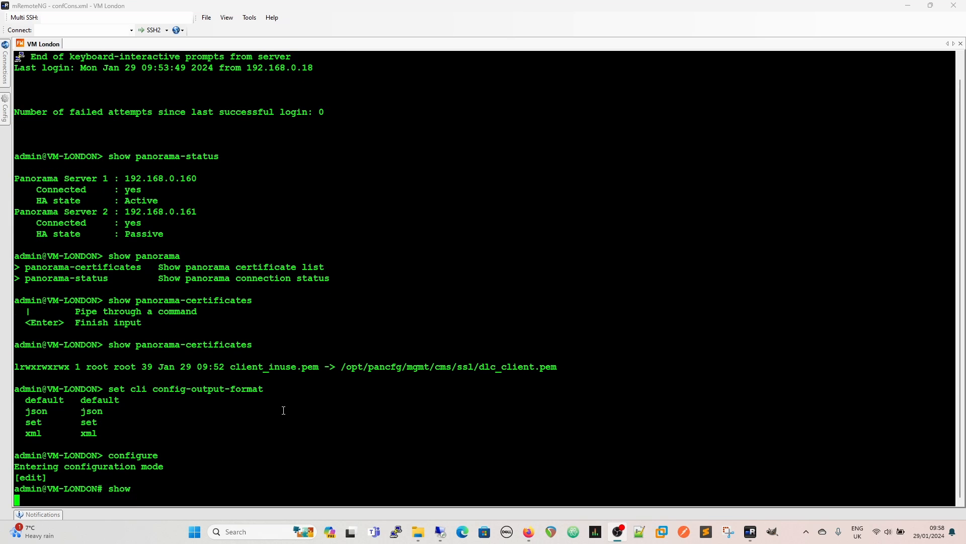
{"action": "key", "text": "Return"}
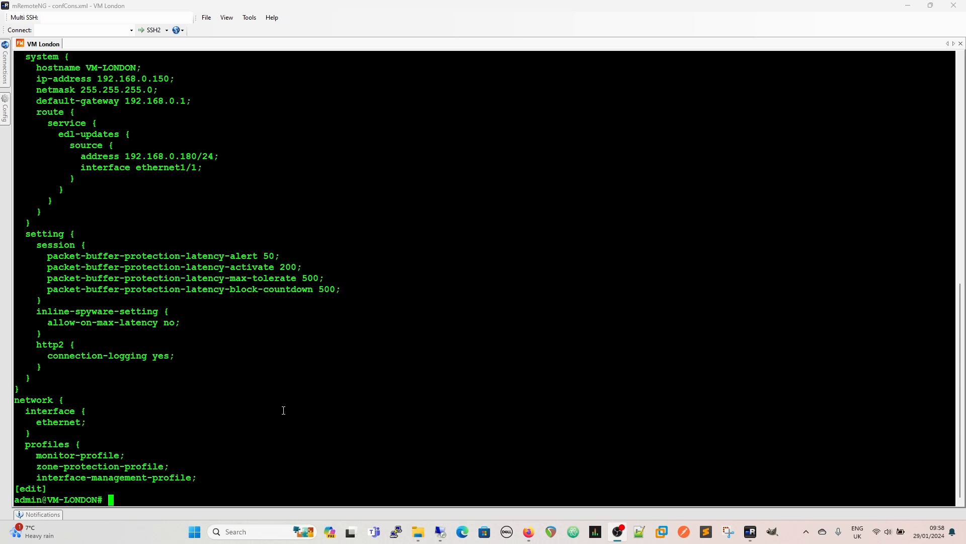
Step: Run 'run set cli config-output-format set' to switch configuration output to set-command format
{"action": "type", "text": "run"}
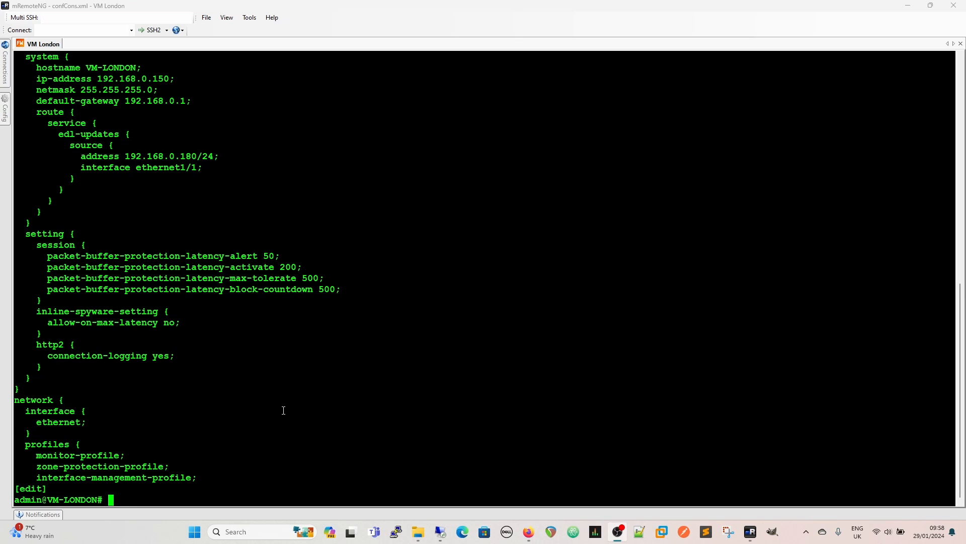
{"action": "type", "text": "set c"}
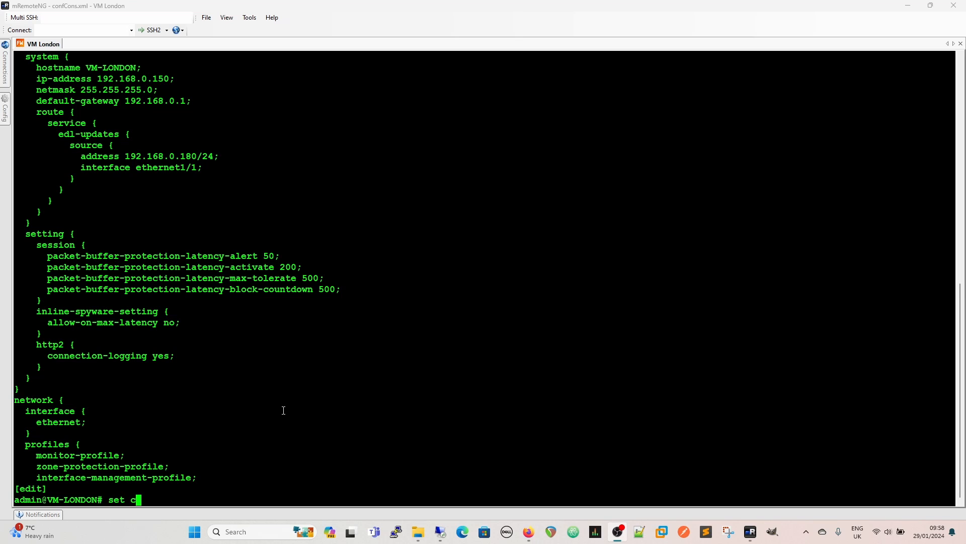
{"action": "type", "text": "li con"}
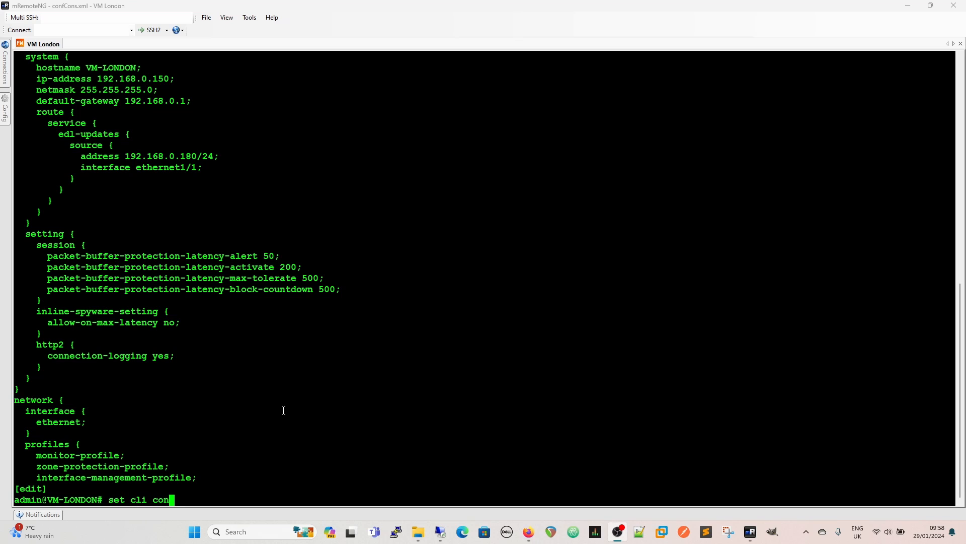
{"action": "key", "text": "Backspace"}
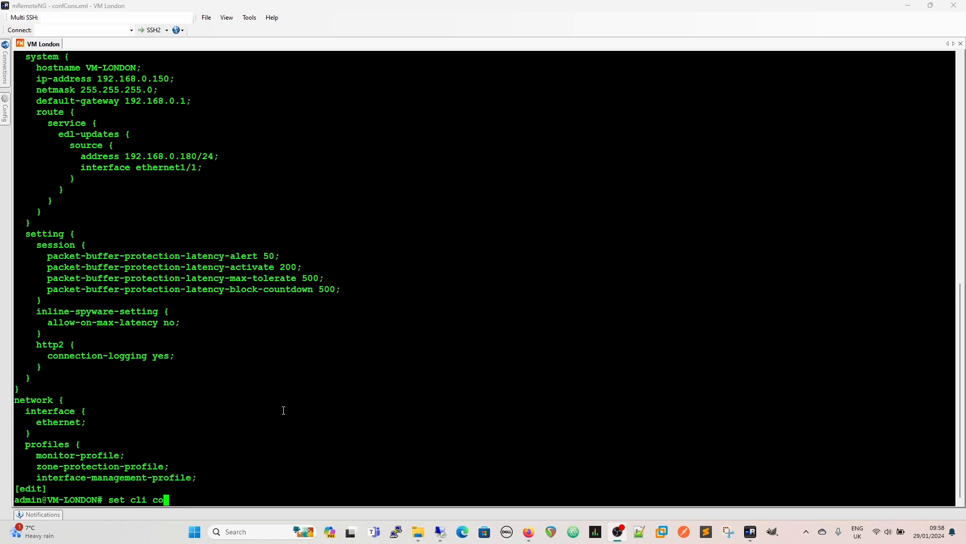
{"action": "type", "text": "n"}
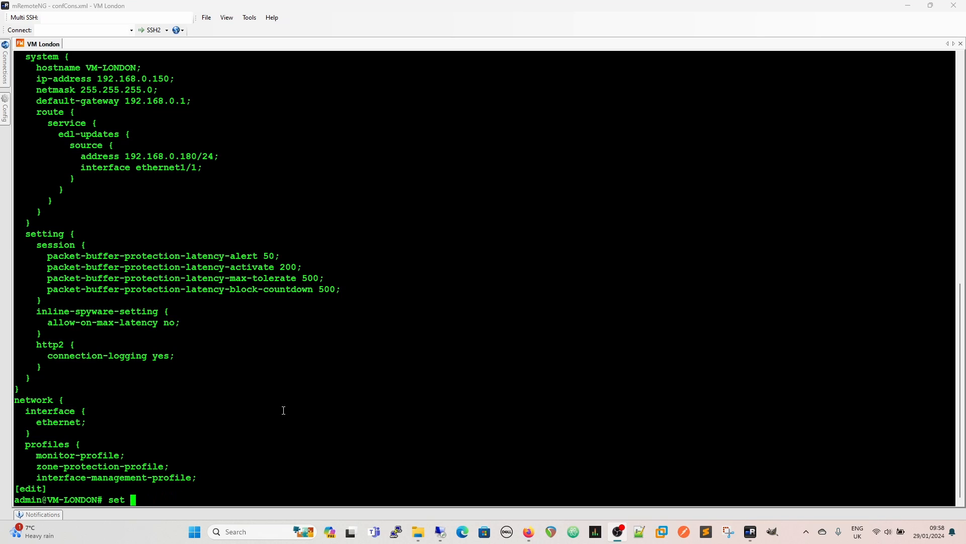
{"action": "type", "text": "run se"}
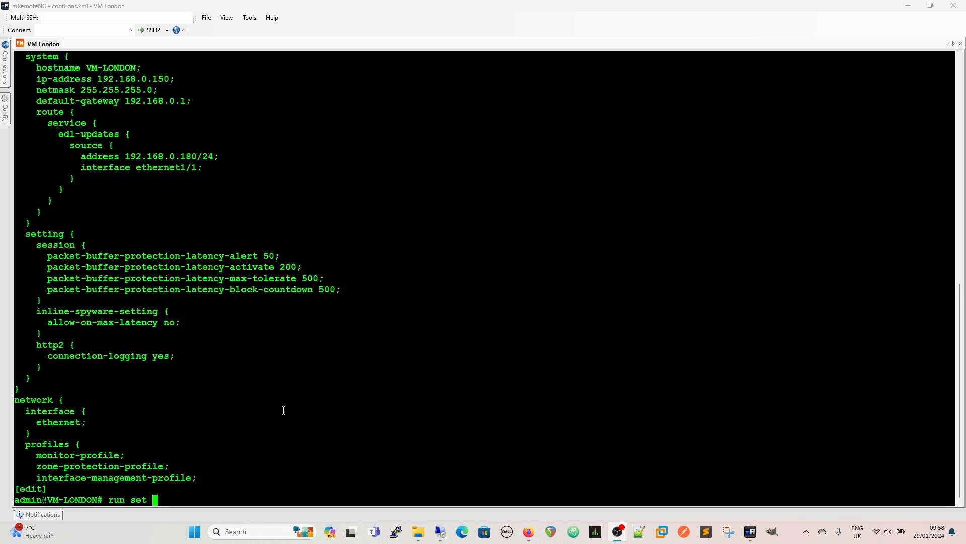
{"action": "type", "text": "cli config-output-format set"}
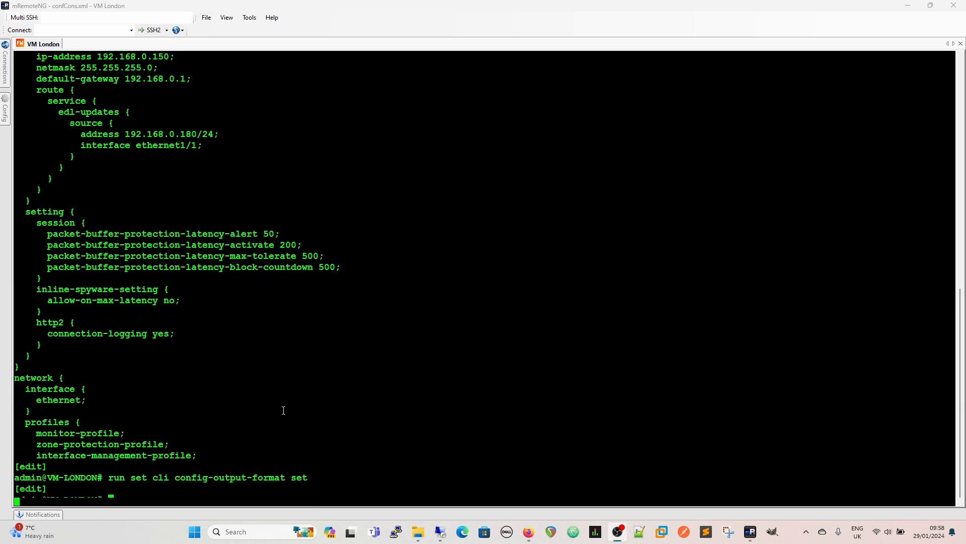
Step: Run 'show' to reprint the full configuration as set commands
{"action": "type", "text": "show"}
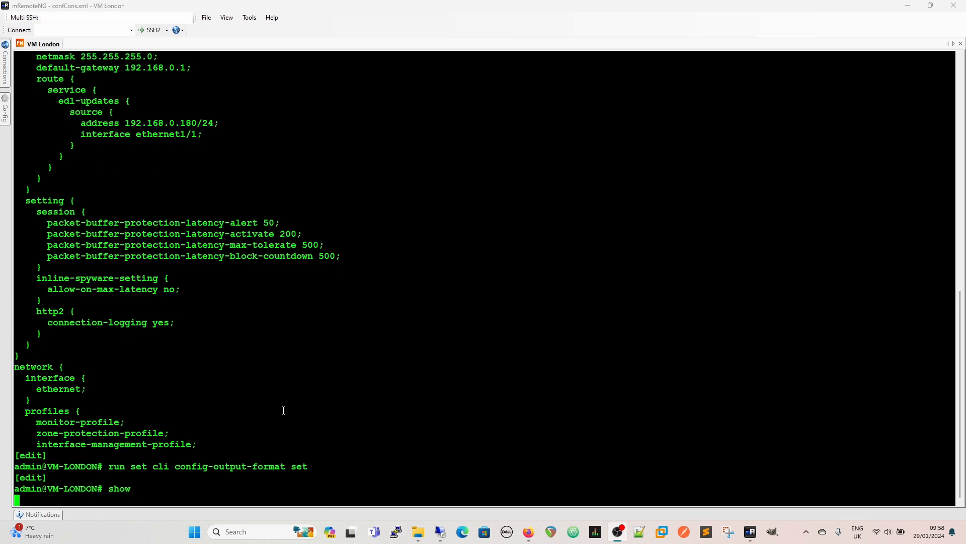
{"action": "key", "text": "Return"}
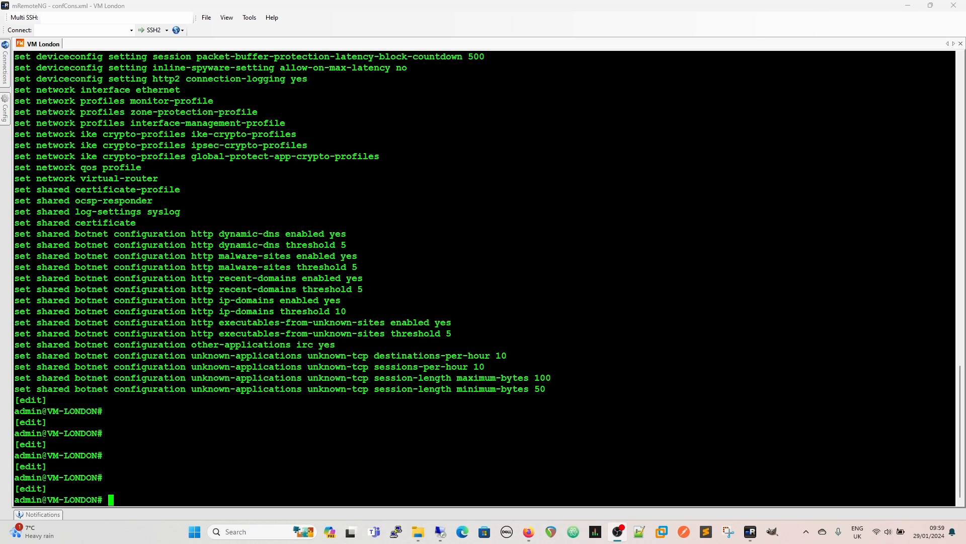
{"action": "mouse_move", "coordinate": [263, 466]}
{"action": "type", "text": "exit"}
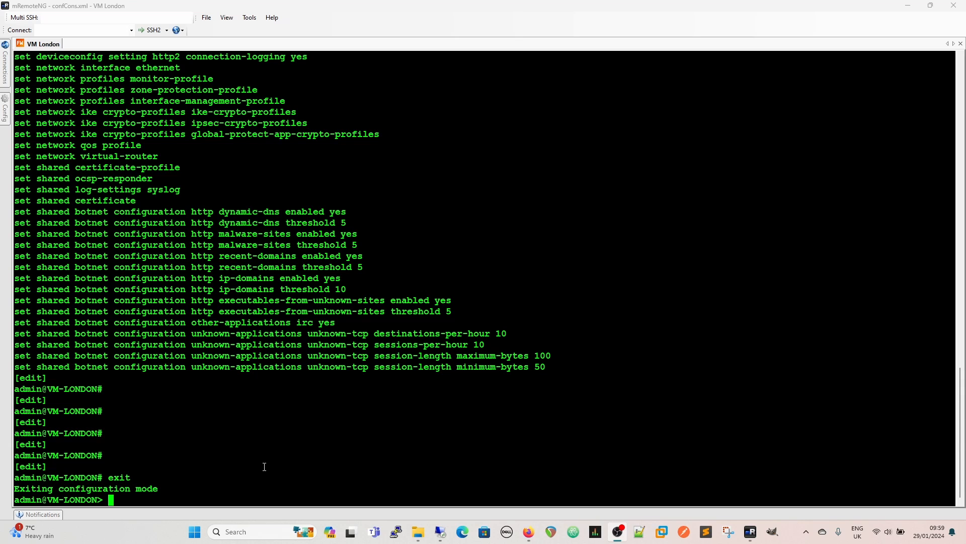
Step: Run 'show config audit info' to list committed revisions with dates, authors and job IDs
{"action": "type", "text": "show config"}
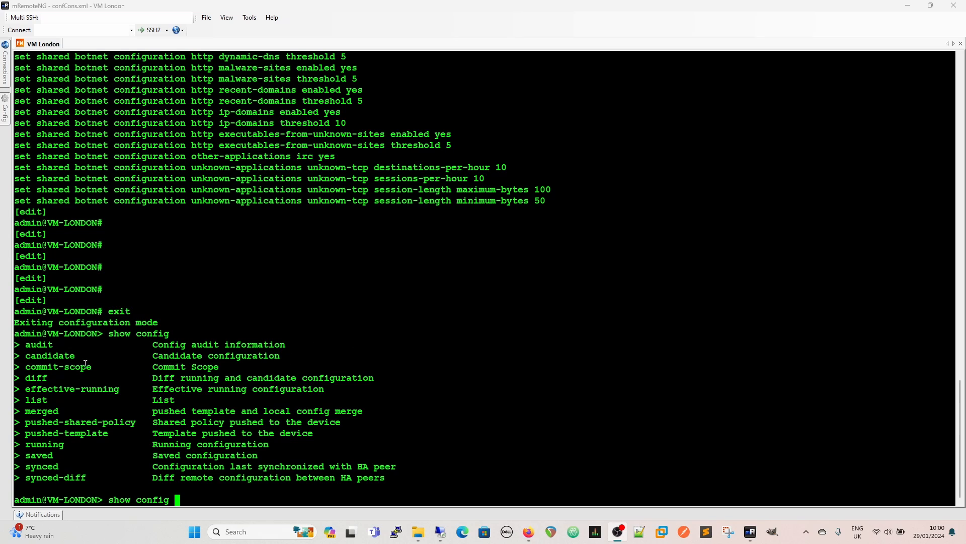
{"action": "mouse_move", "coordinate": [342, 433]}
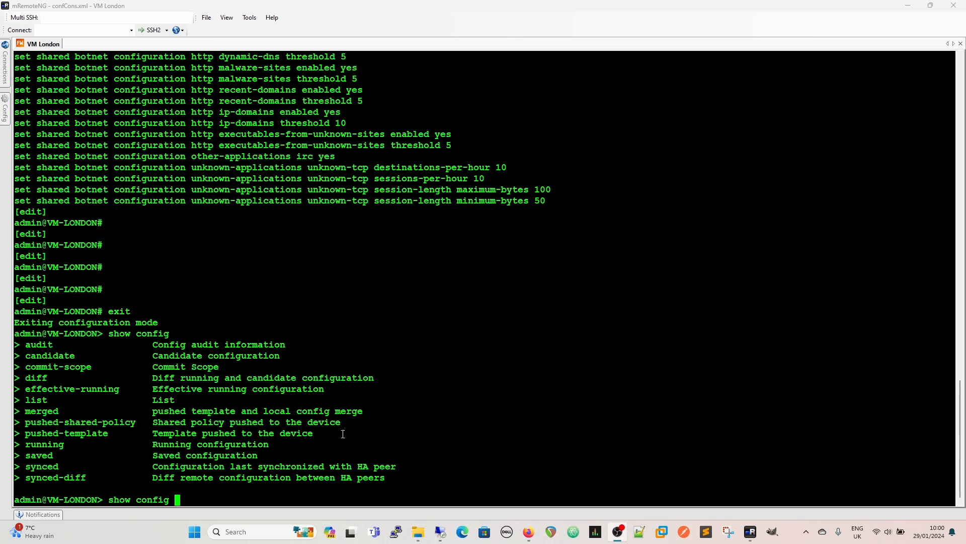
{"action": "type", "text": "sudti"}
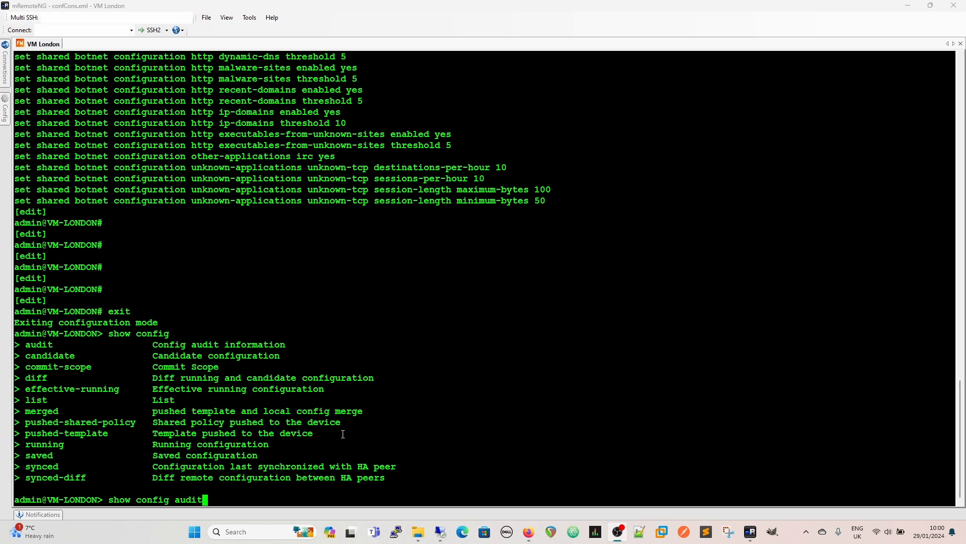
{"action": "key", "text": "Return"}
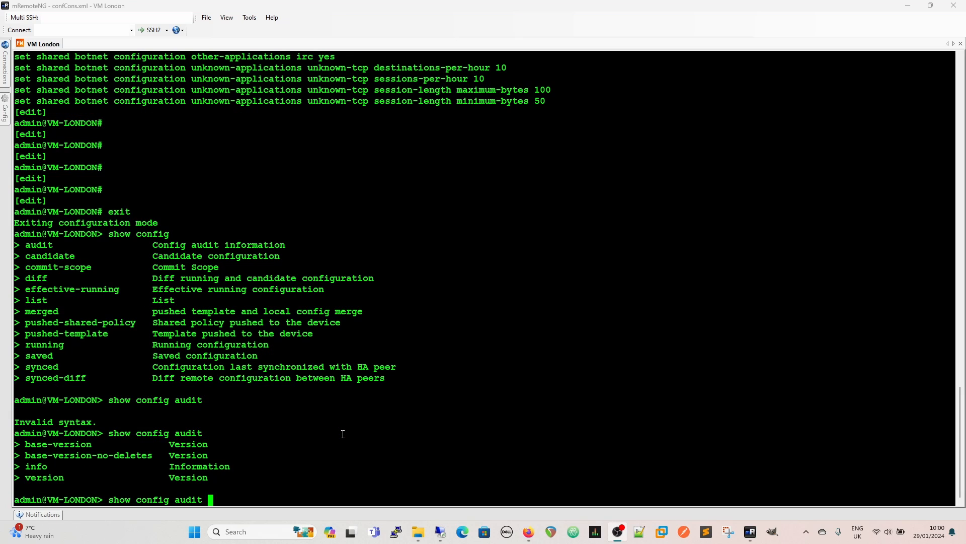
{"action": "type", "text": "info"}
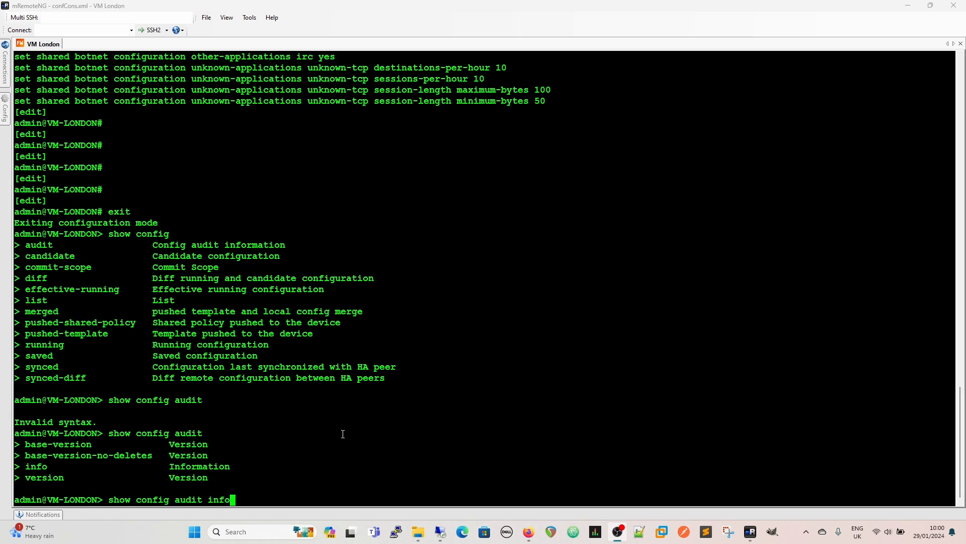
{"action": "key", "text": "Return"}
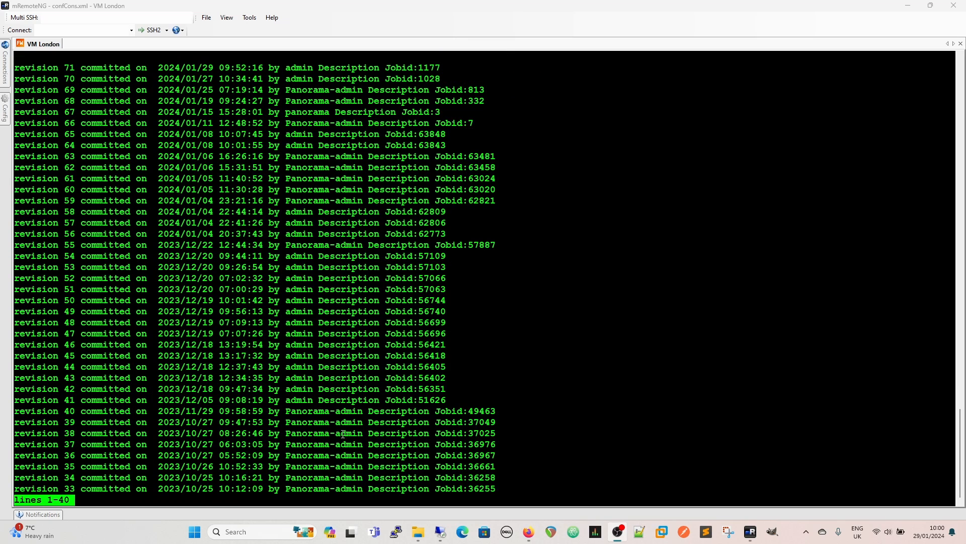
{"action": "mouse_move", "coordinate": [98, 72]}
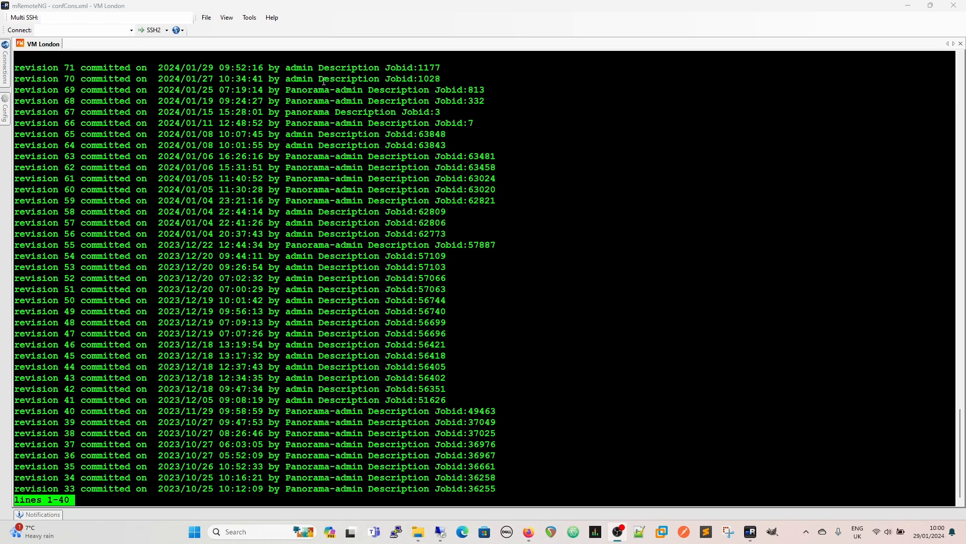
{"action": "mouse_move", "coordinate": [449, 77]}
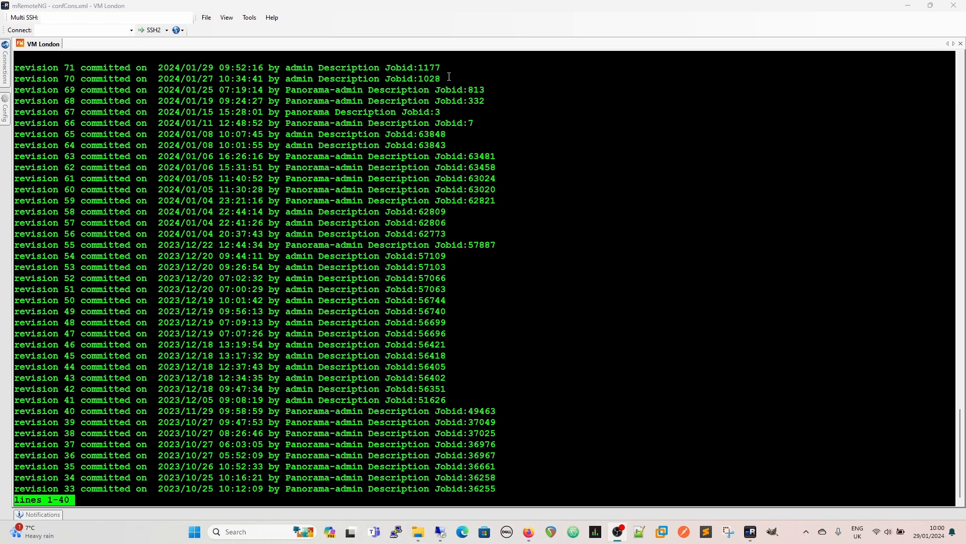
{"action": "mouse_move", "coordinate": [444, 68]}
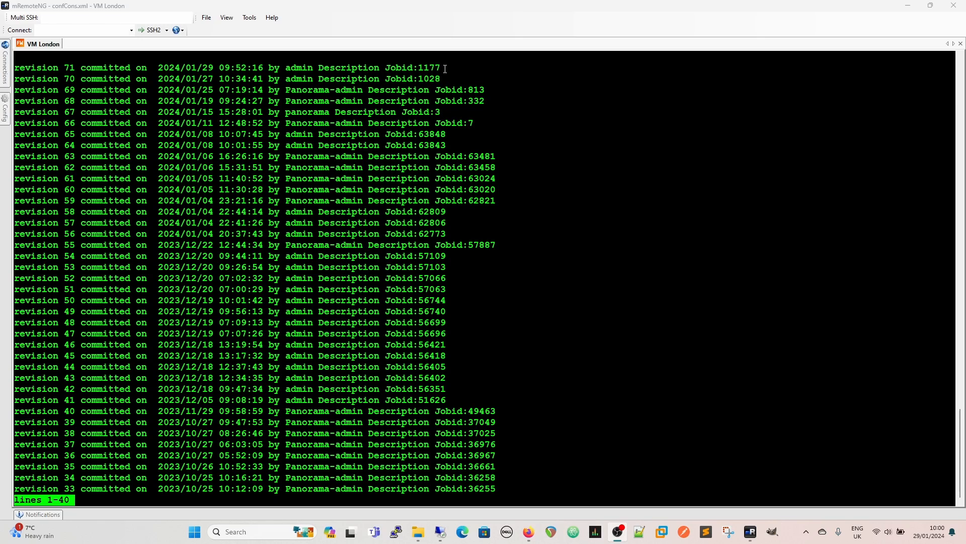
{"action": "mouse_move", "coordinate": [425, 142]}
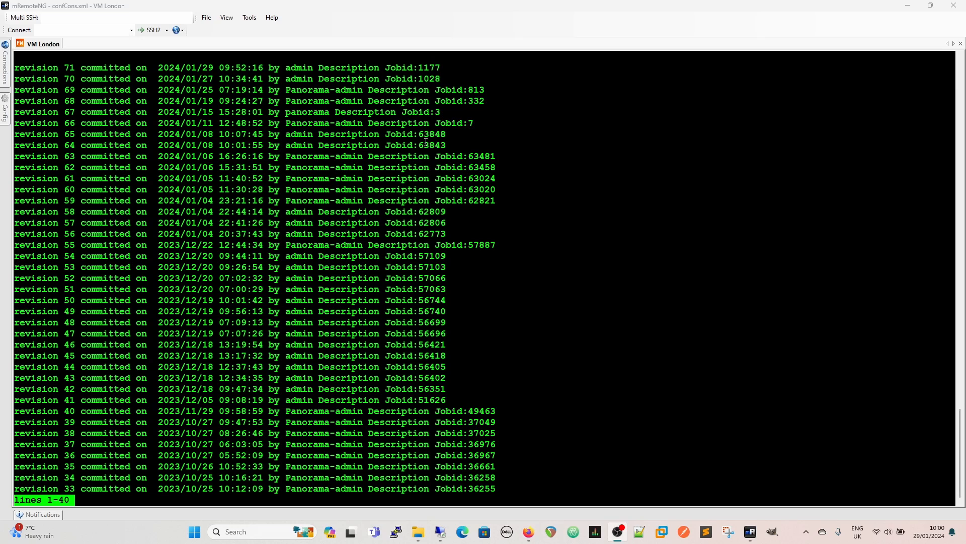
{"action": "type", "text": "show config audit info"}
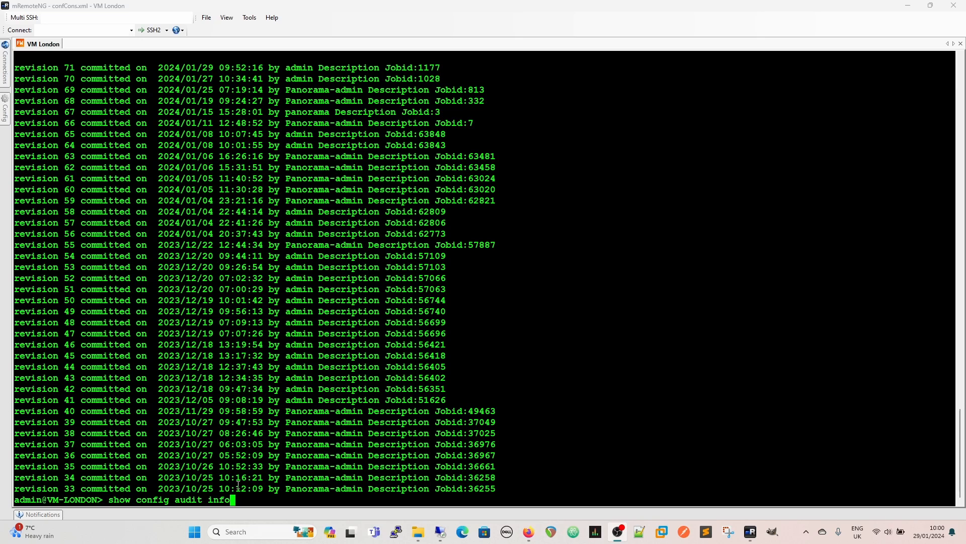
Step: List the 'show config' options, then re-enter configuration mode with 'configure'
{"action": "key", "text": "BackSpace"}
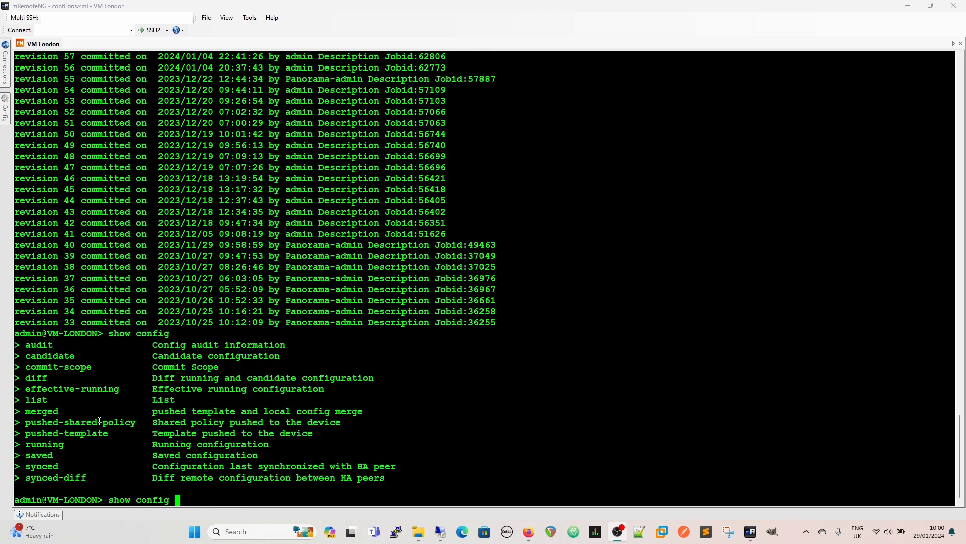
{"action": "mouse_move", "coordinate": [341, 453]}
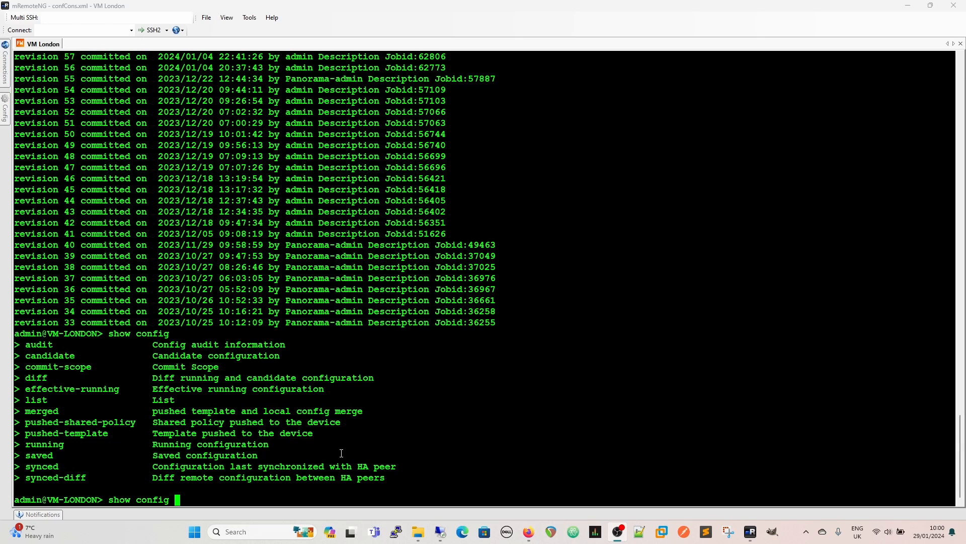
{"action": "mouse_move", "coordinate": [338, 493]}
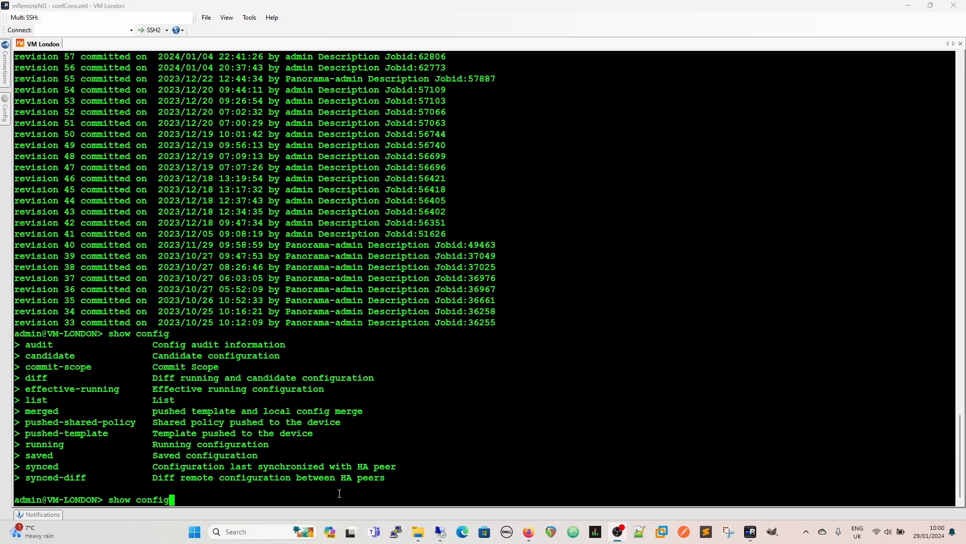
{"action": "type", "text": "c"}
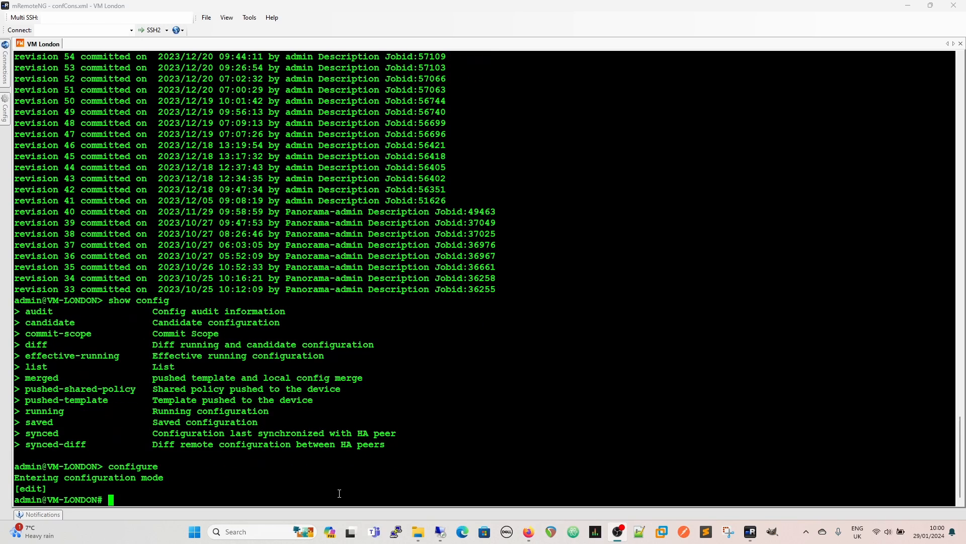
{"action": "type", "text": "show"}
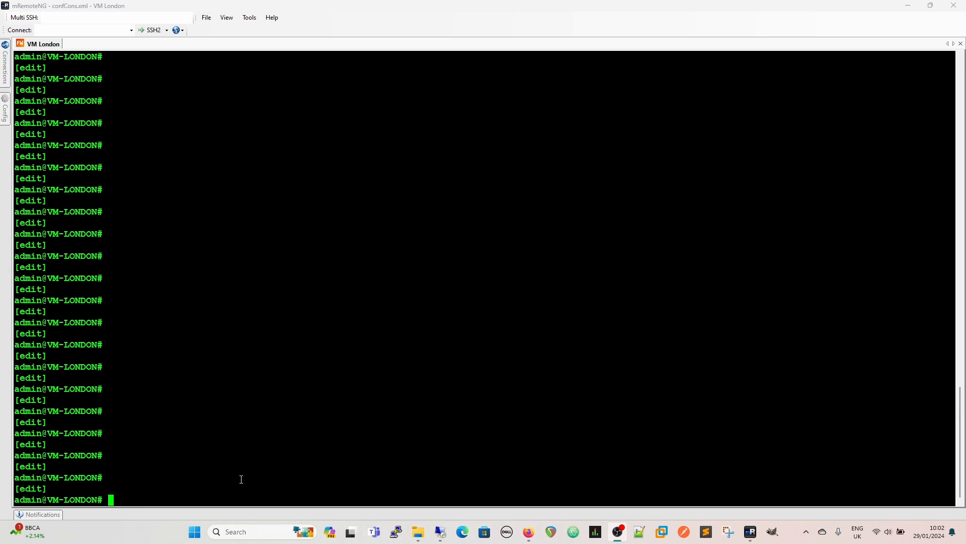
Step: Run 'show rulebase security rules', which returns no rules, then exit to operational mode
{"action": "type", "text": "show rulke"}
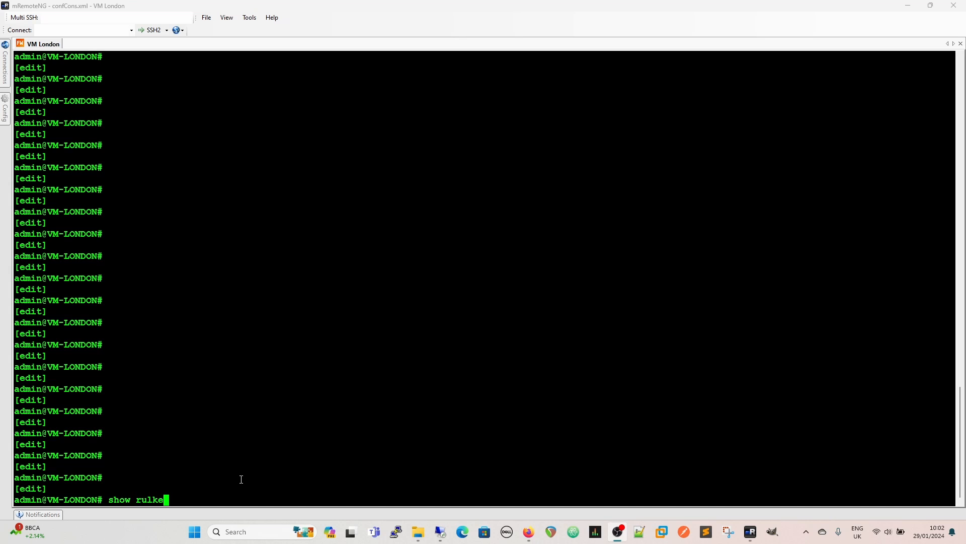
{"action": "type", "text": "base security"}
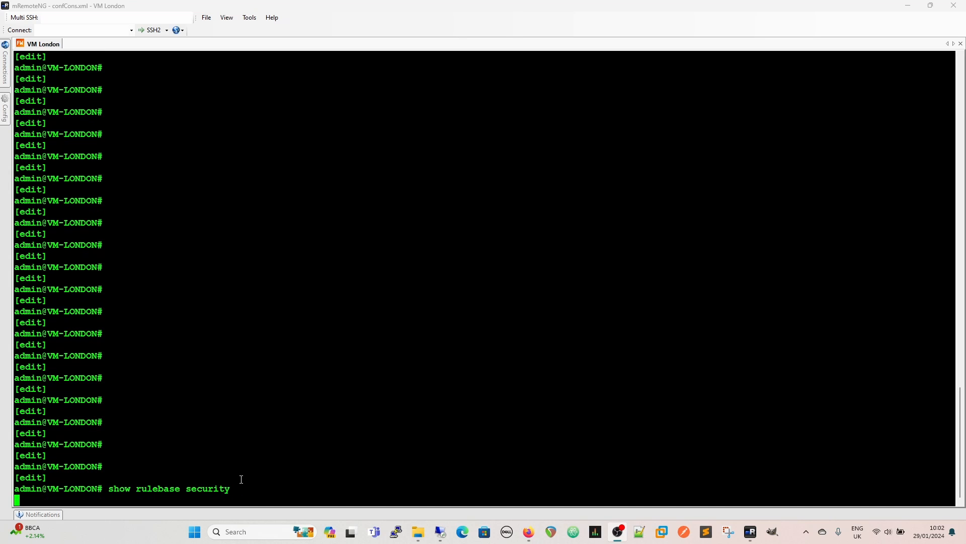
{"action": "key", "text": "Return"}
{"action": "type", "text": "show rulebase security"}
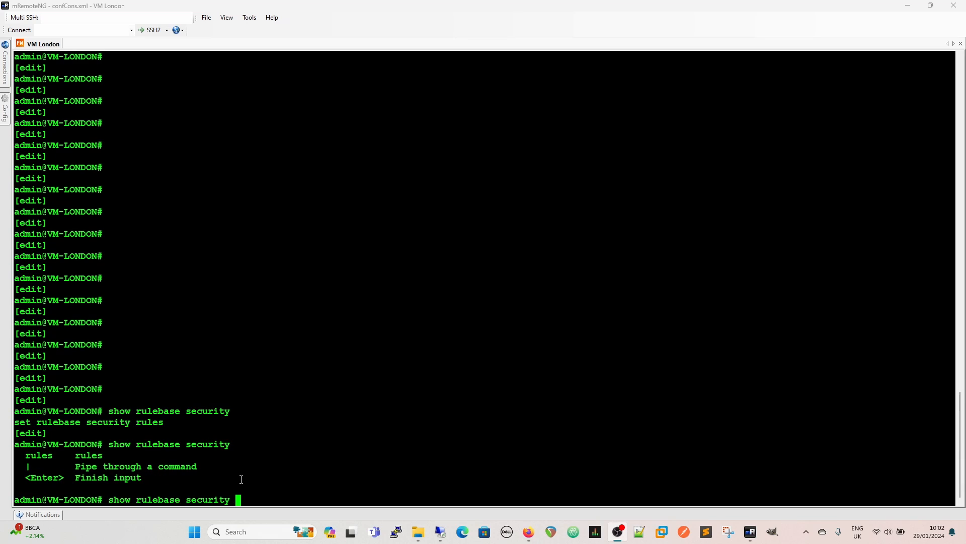
{"action": "key", "text": "Return"}
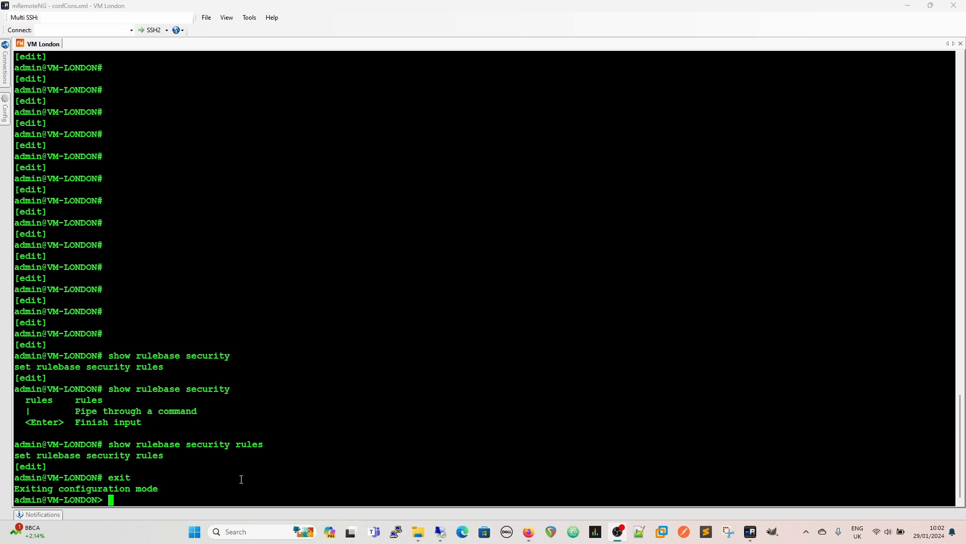
{"action": "type", "text": "show config"}
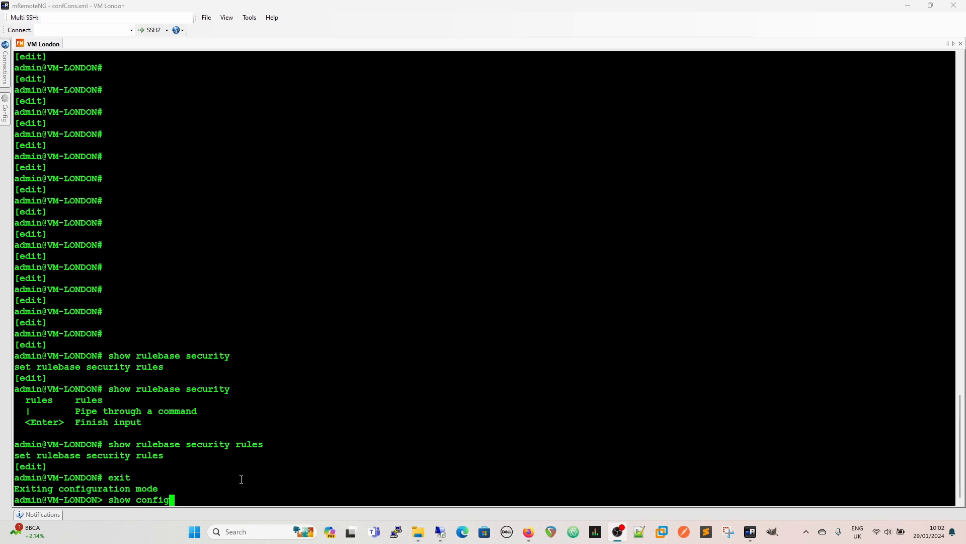
Step: List the 'show config' options and the choices under 'show config pushed-shared-policy'
{"action": "type", "text": "pano"}
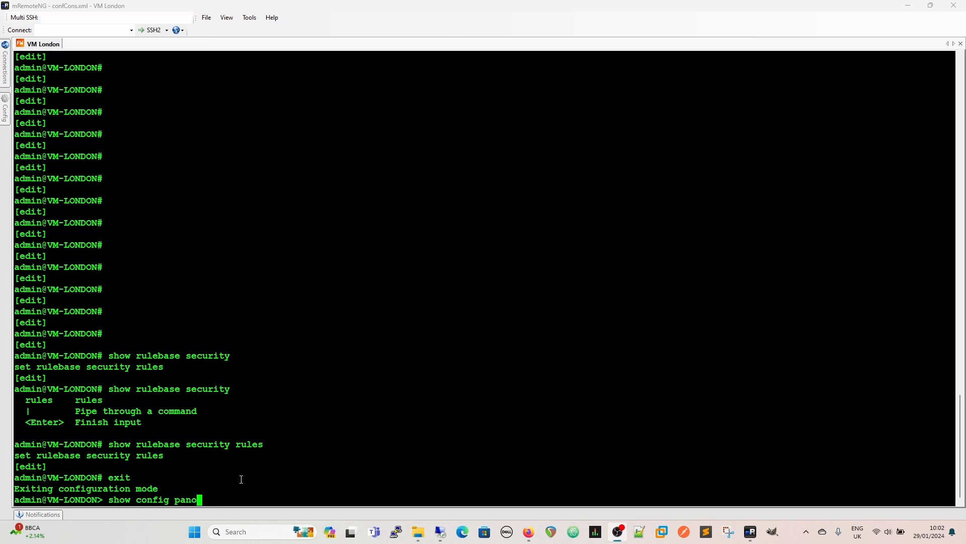
{"action": "key", "text": "backspace"}
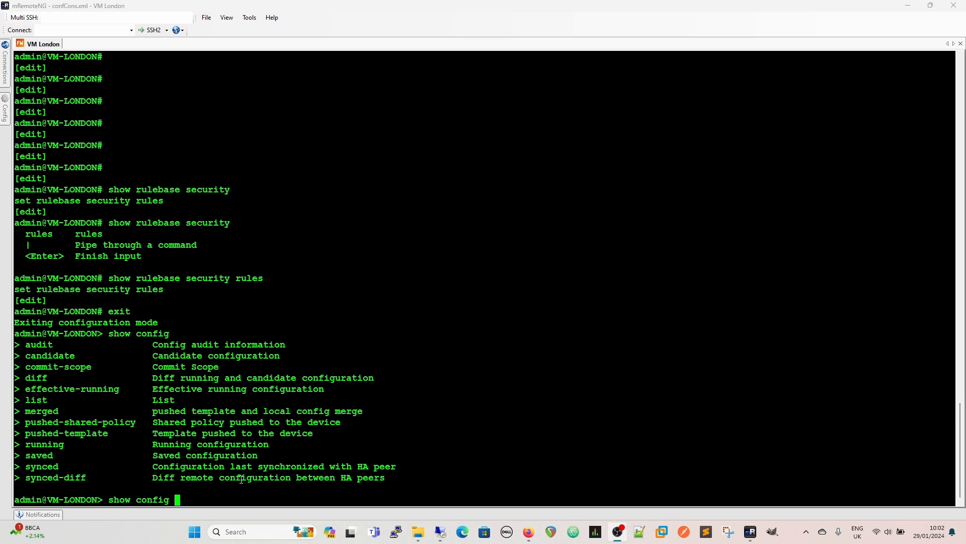
{"action": "type", "text": "pushed-"}
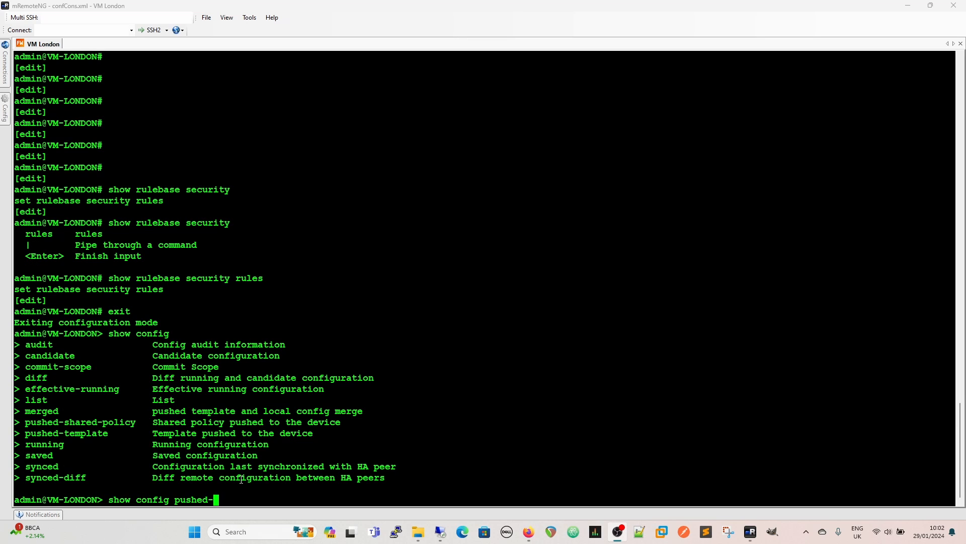
{"action": "type", "text": "shared-policy"}
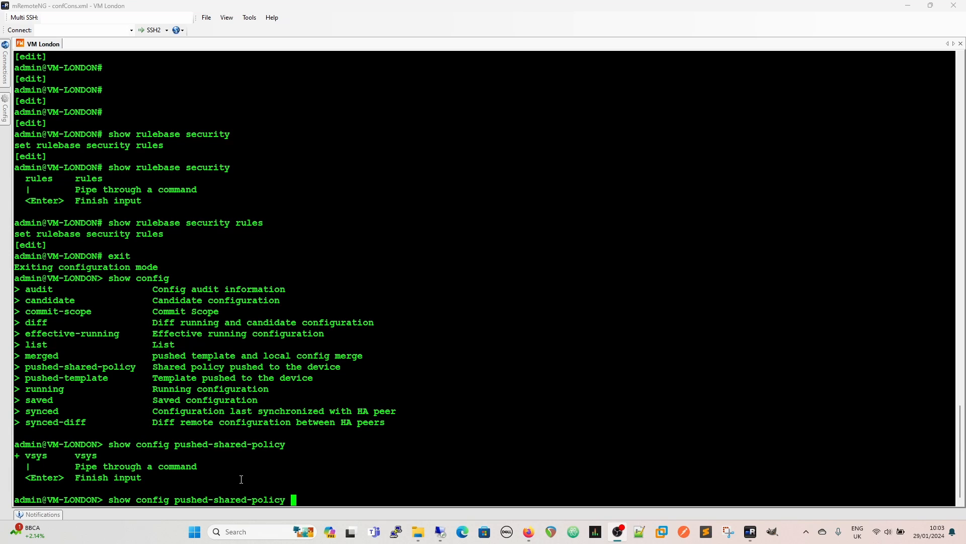
Step: Try the 'vsys vsys1' qualifier on pushed-shared-policy, then delete it back to the base command
{"action": "type", "text": "vsys"}
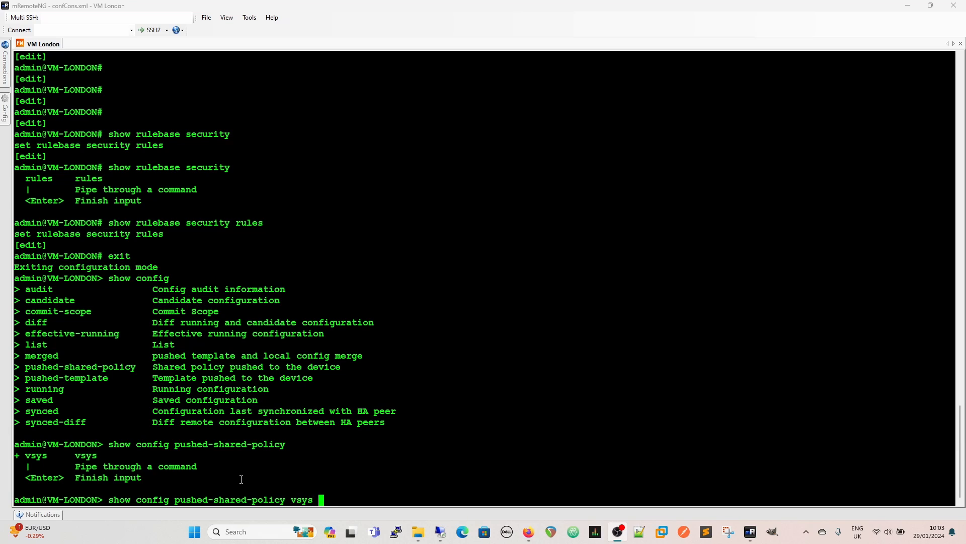
{"action": "type", "text": "vsys"}
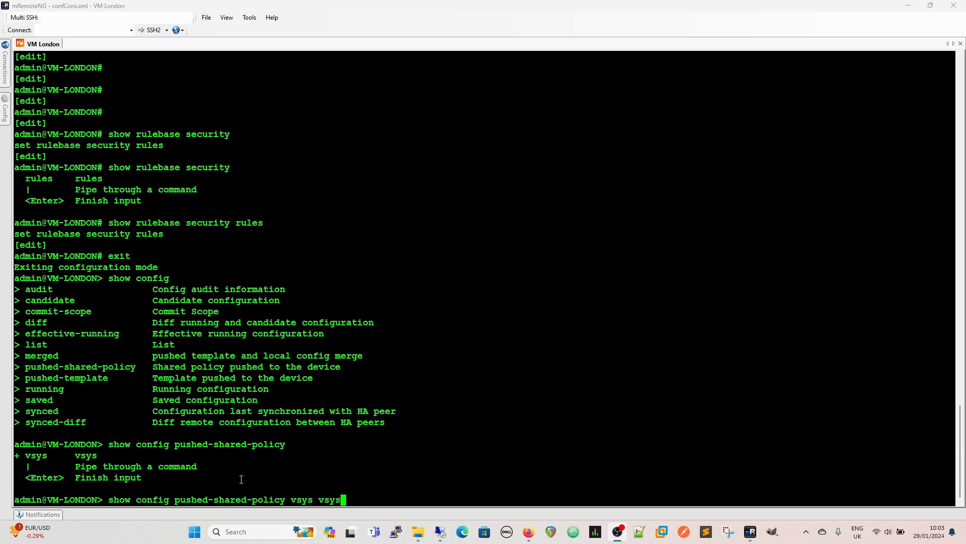
{"action": "type", "text": "1"}
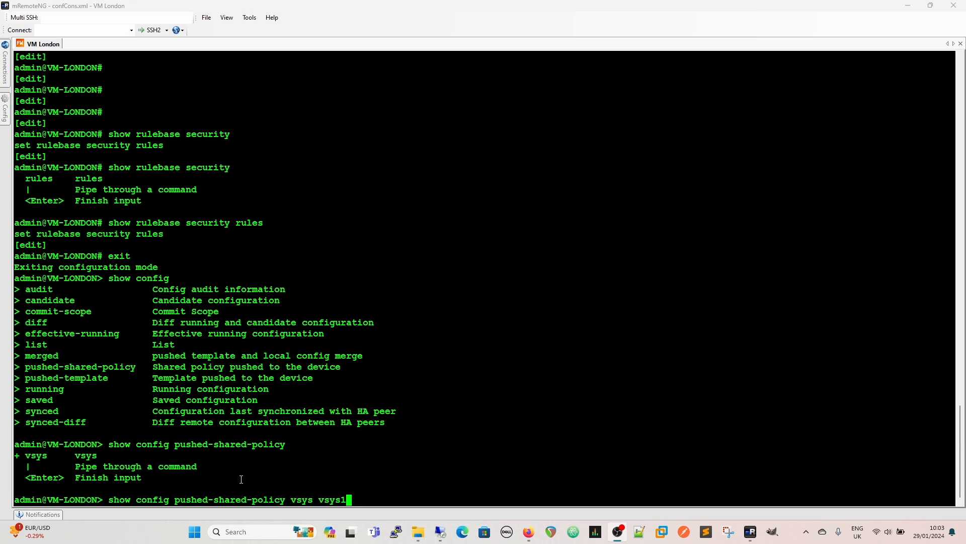
{"action": "key", "text": "BackSpace"}
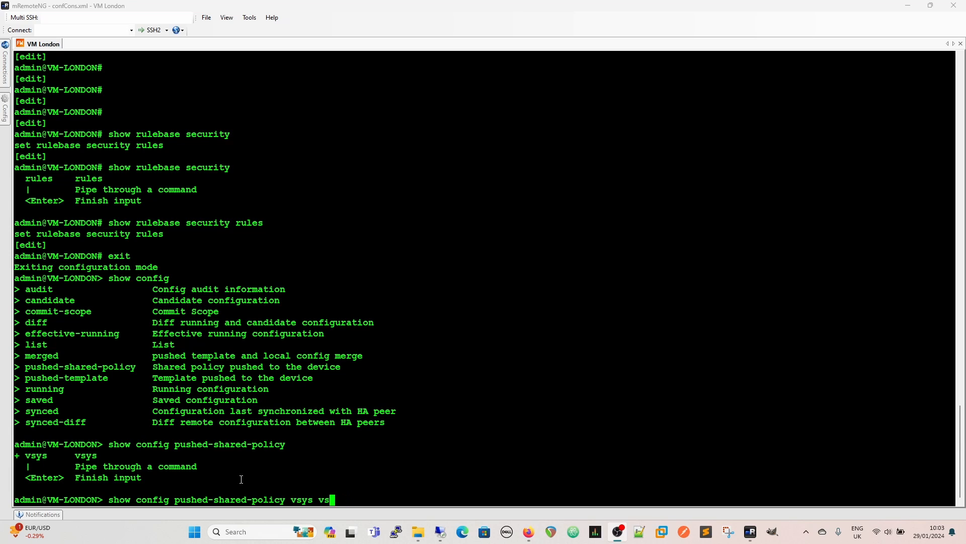
{"action": "key", "text": "BackSpace"}
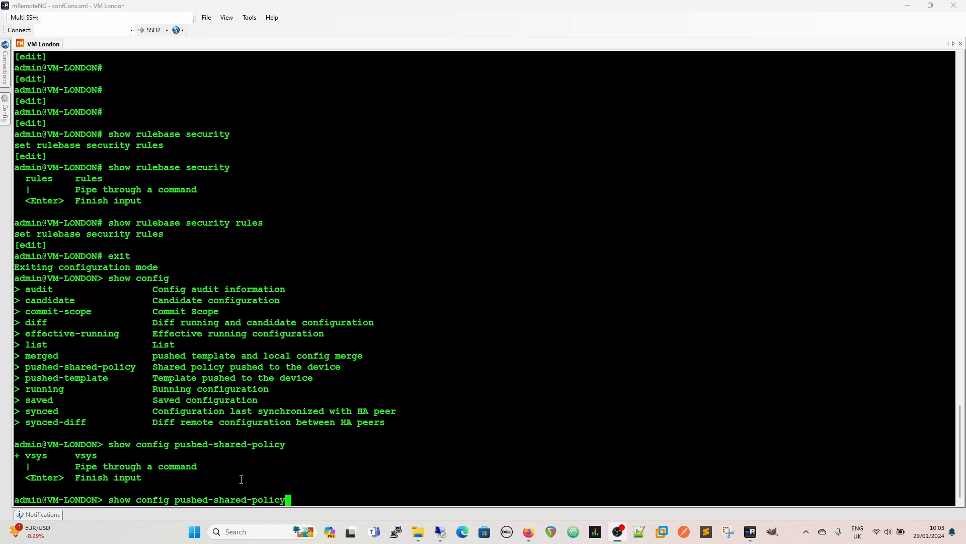
Step: Display the pushed shared policy, page through its profiles and address groups, then quit the pager
{"action": "key", "text": "Return"}
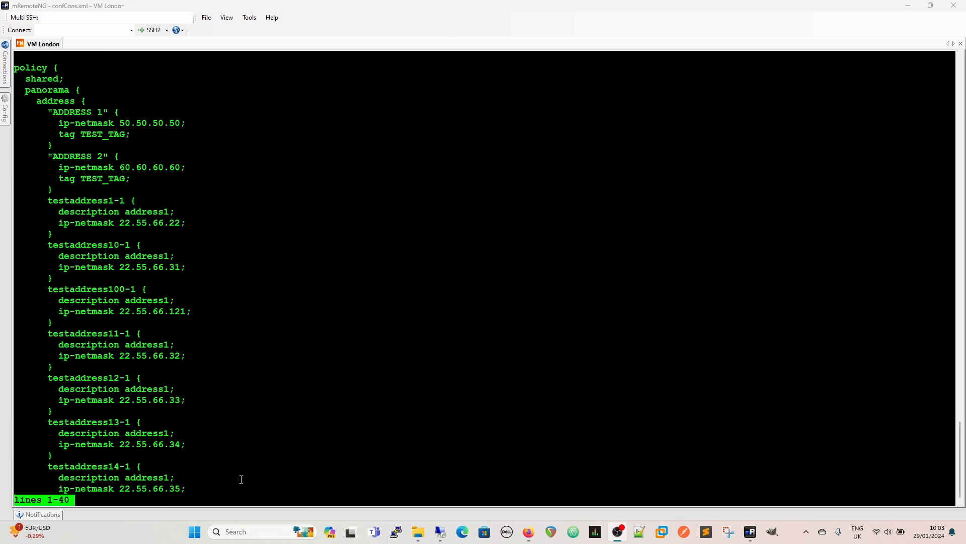
{"action": "scroll", "scroll_direction": "down", "scroll_amount": 3}
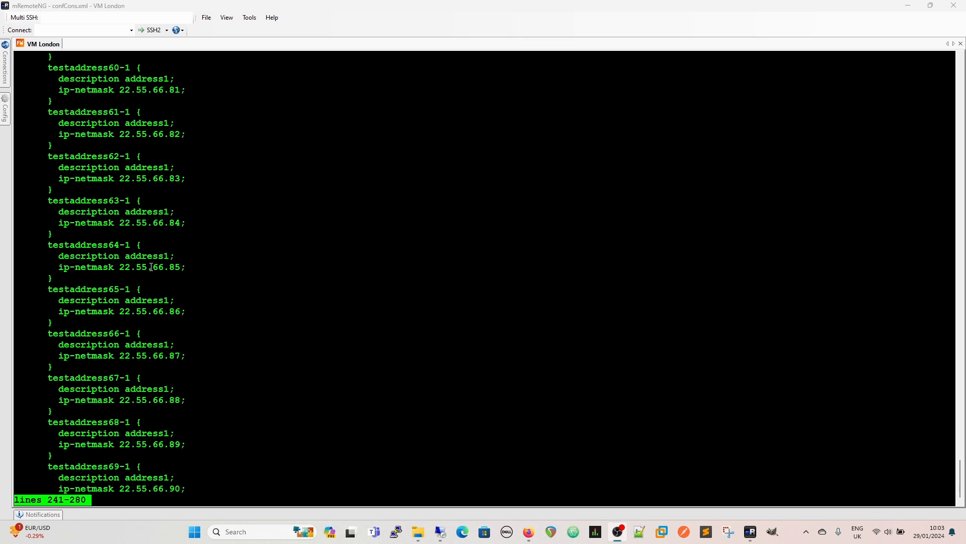
{"action": "scroll", "scroll_direction": "down", "scroll_amount": 3}
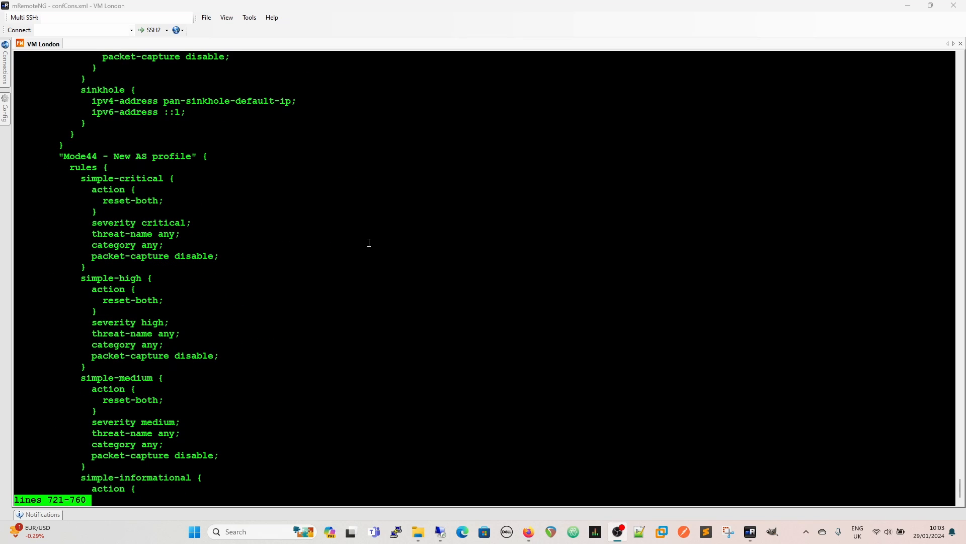
{"action": "scroll", "scroll_direction": "up", "scroll_amount": 3}
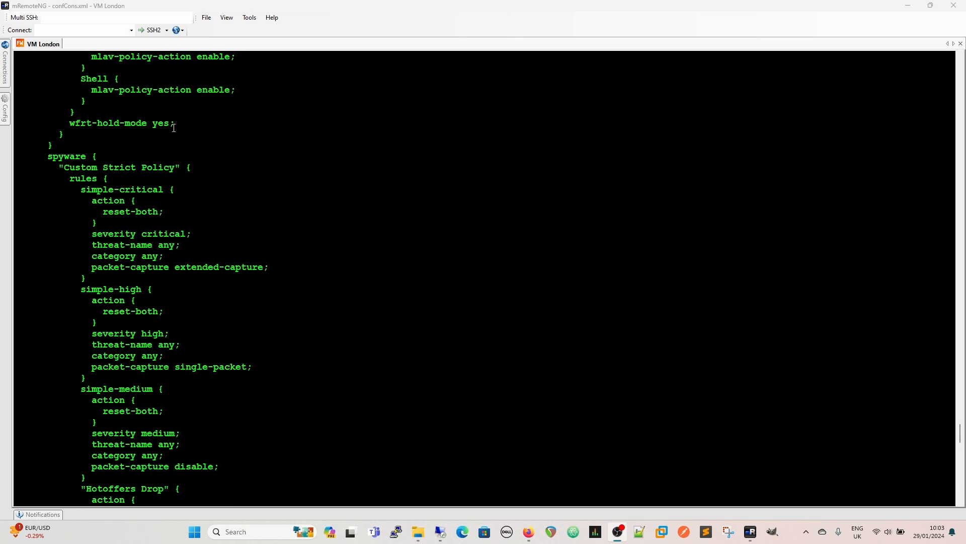
{"action": "scroll", "scroll_direction": "up", "scroll_amount": 3}
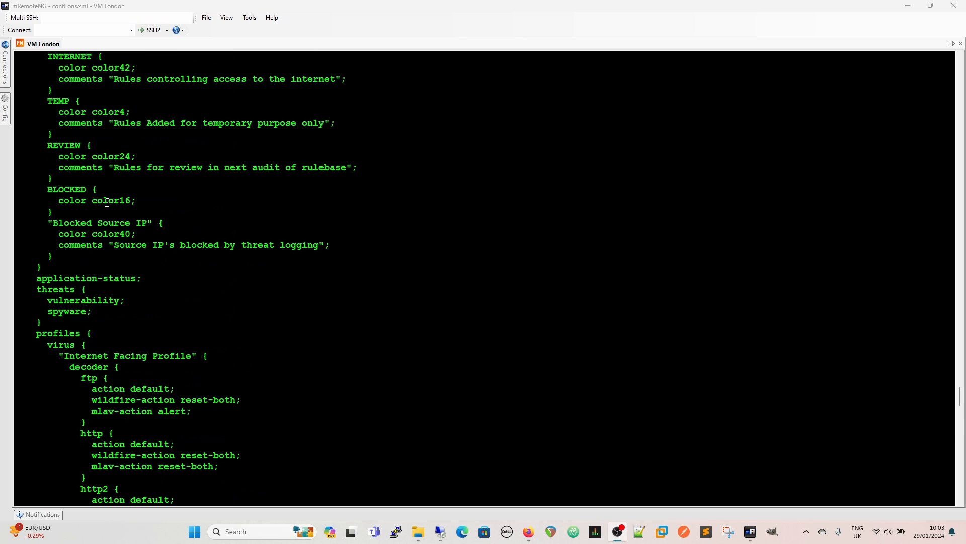
{"action": "scroll", "scroll_direction": "down", "scroll_amount": 3}
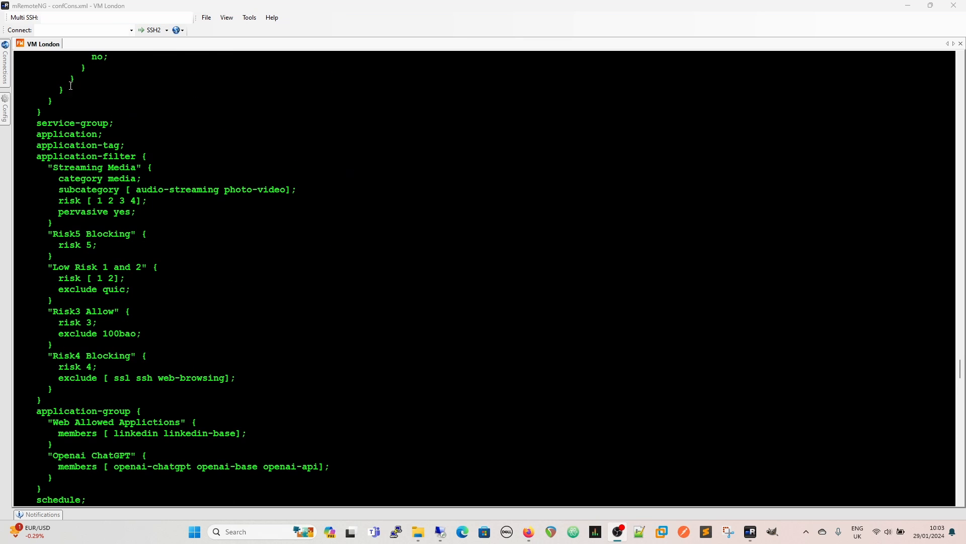
{"action": "scroll", "scroll_direction": "up", "scroll_amount": 3}
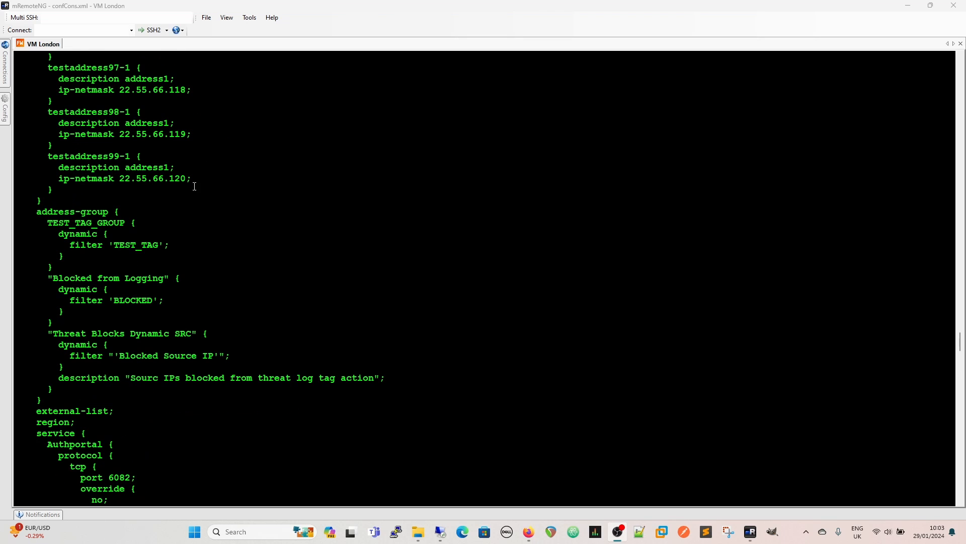
{"action": "scroll", "scroll_direction": "down", "scroll_amount": 3}
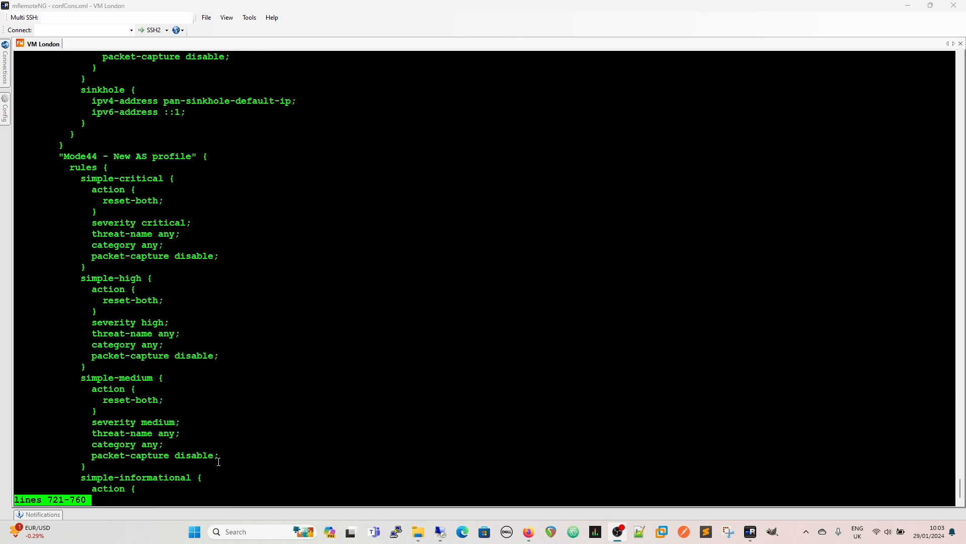
{"action": "key", "text": "q"}
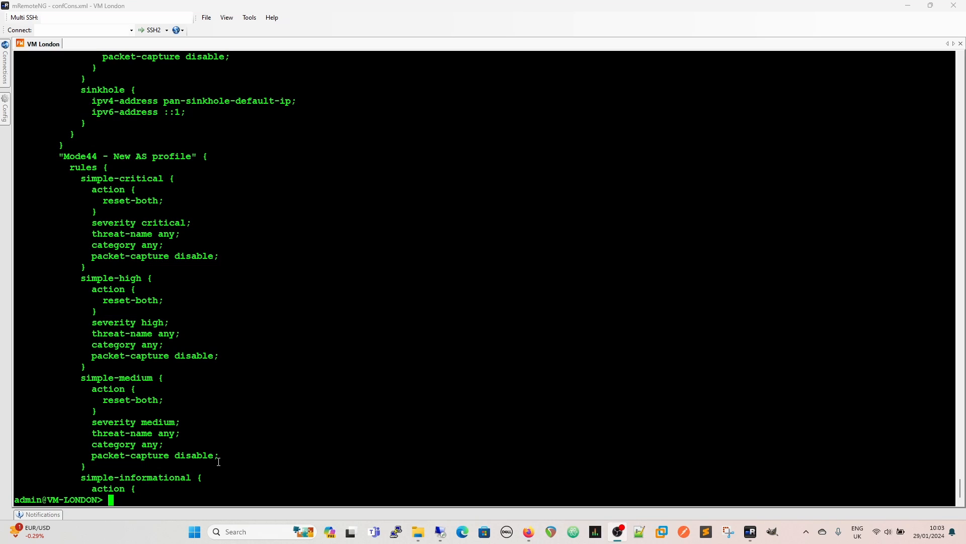
{"action": "type", "text": "show co"}
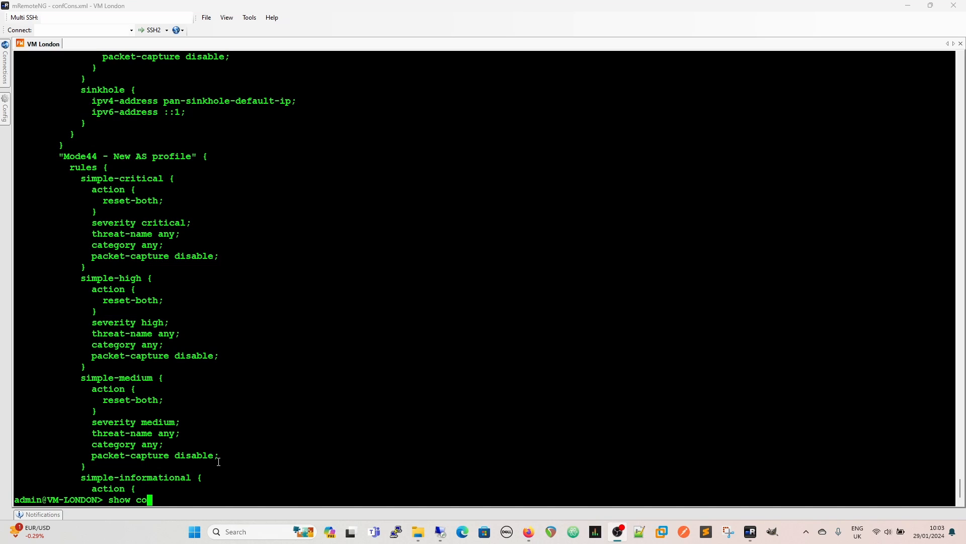
Step: Run 'show config pushed-template' to display the template's permitted IP ranges and update schedules
{"action": "type", "text": "nfig pushed"}
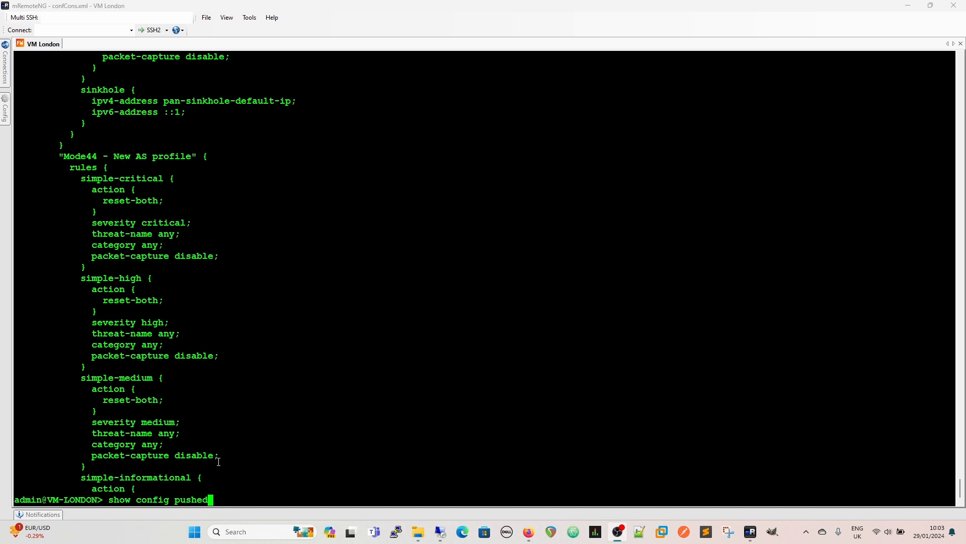
{"action": "type", "text": "-template"}
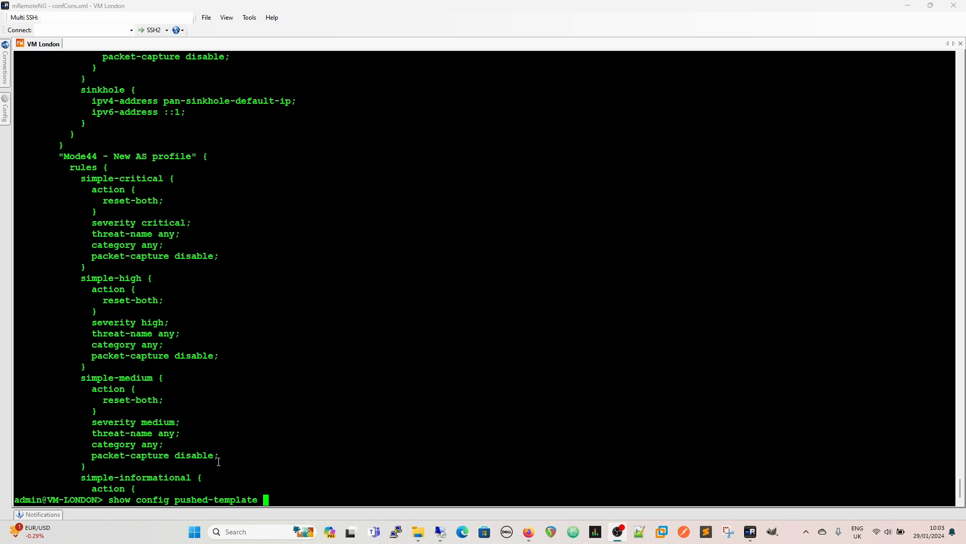
{"action": "key", "text": "Return"}
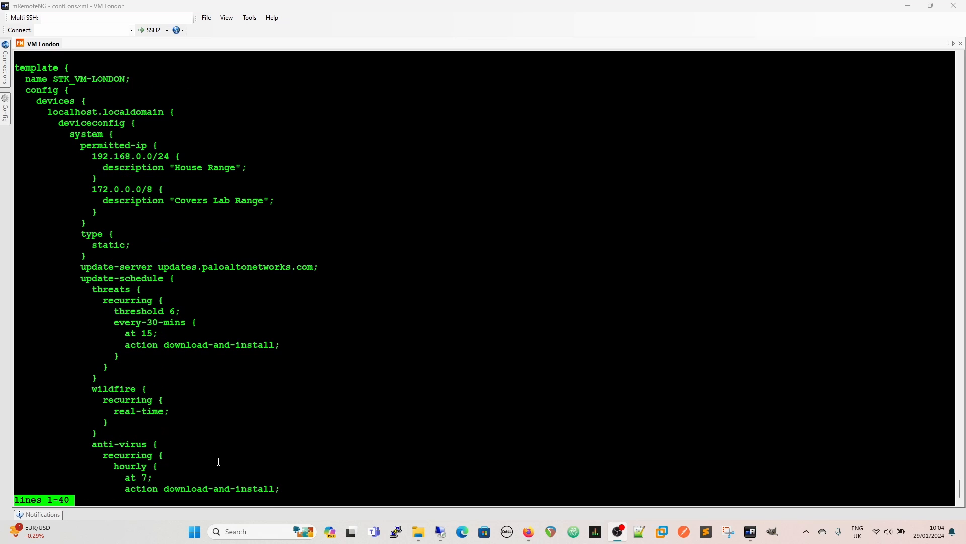
{"action": "mouse_move", "coordinate": [54, 81]}
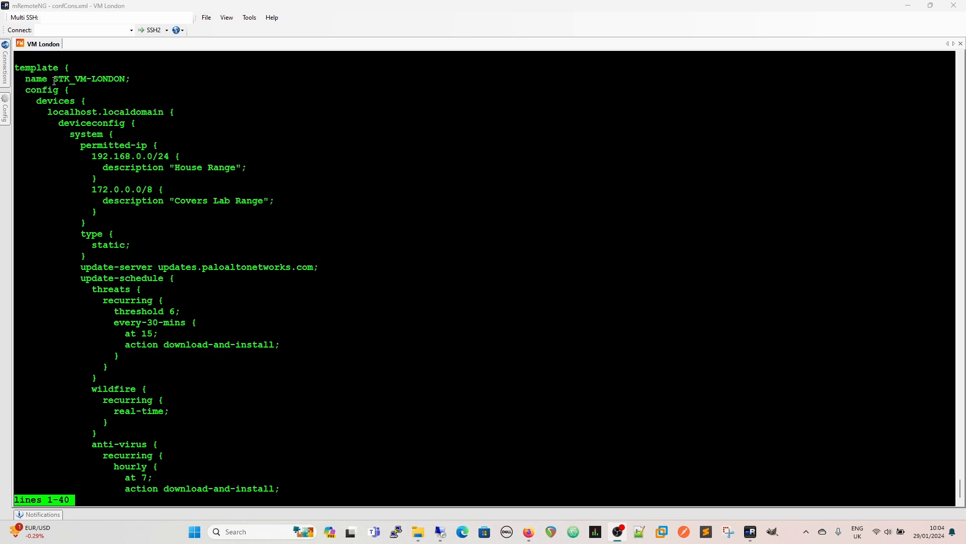
{"action": "mouse_move", "coordinate": [277, 262]}
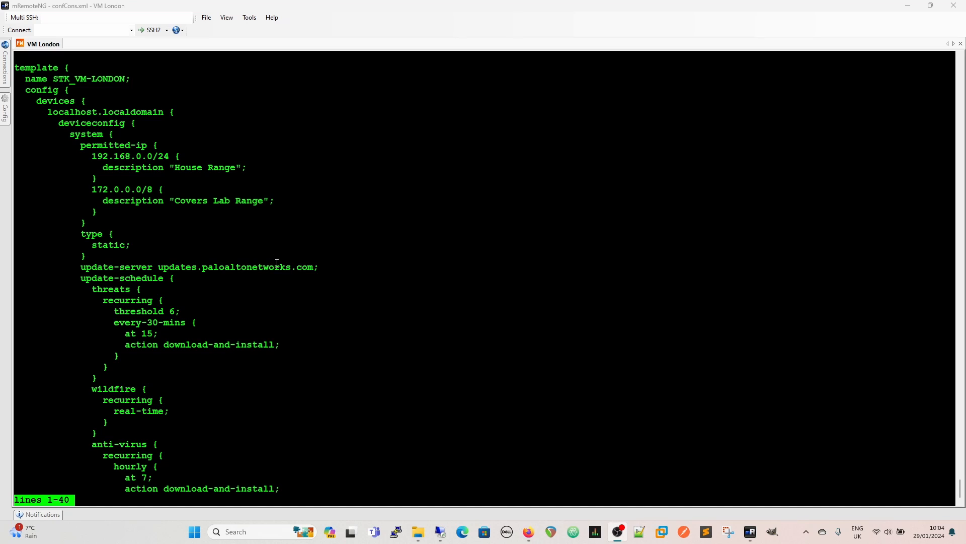
{"action": "mouse_move", "coordinate": [277, 430]}
{"action": "type", "text": "show config pushed-template"}
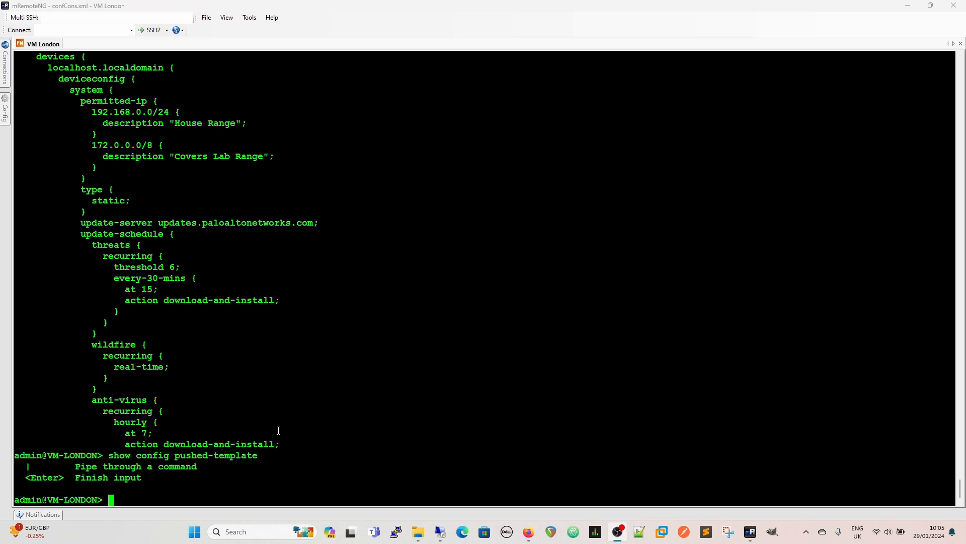
{"action": "mouse_move", "coordinate": [307, 479]}
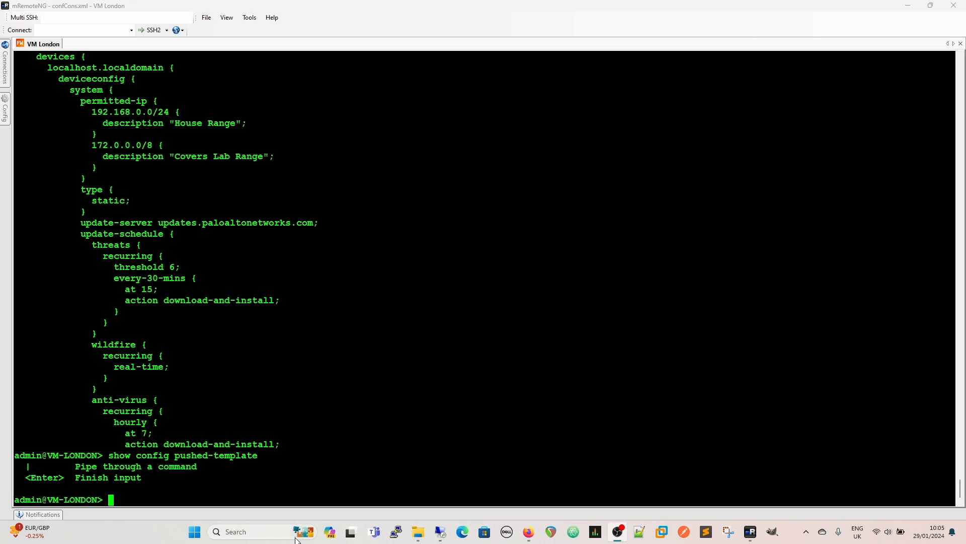
{"action": "mouse_move", "coordinate": [340, 489]}
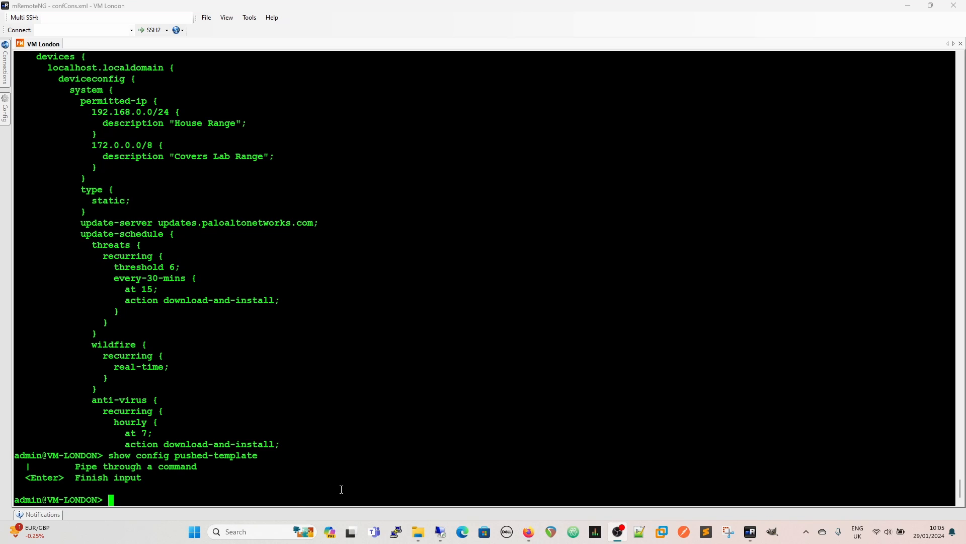
{"action": "mouse_move", "coordinate": [247, 359]}
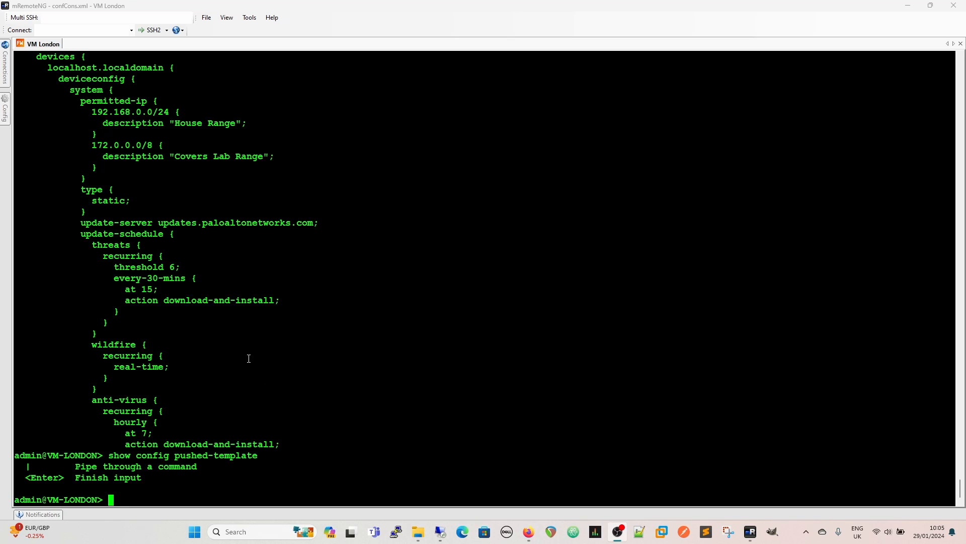
{"action": "mouse_move", "coordinate": [329, 423]}
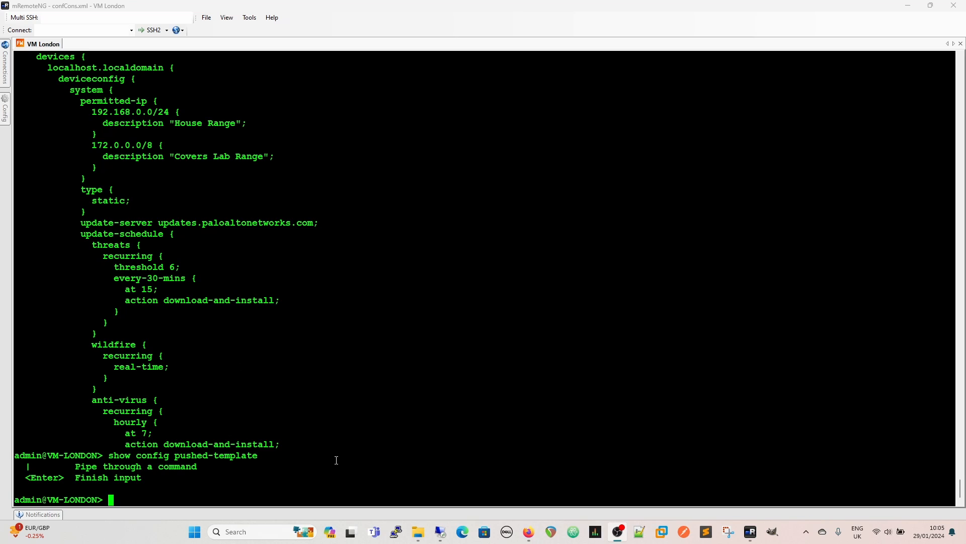
{"action": "mouse_move", "coordinate": [371, 487]}
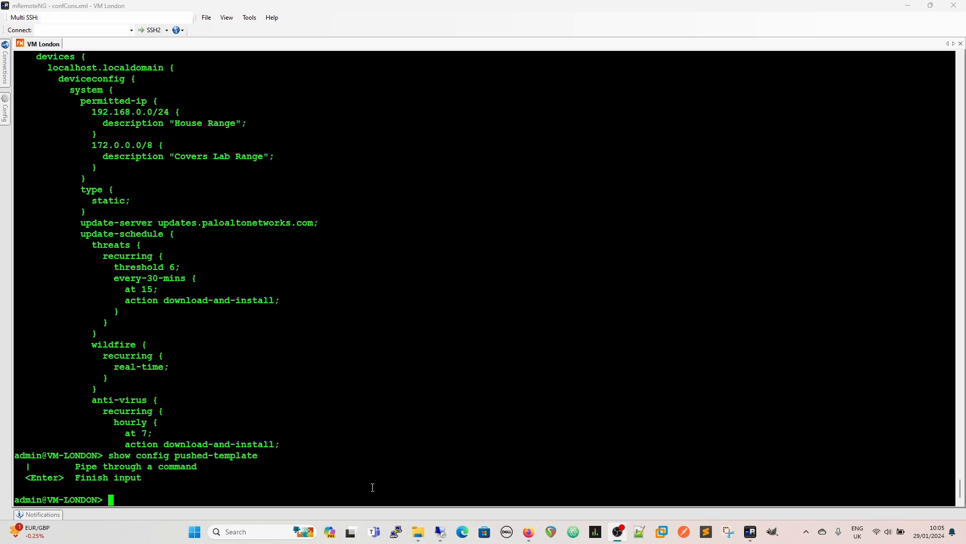
Step: Run 'show config diff', which returns to the prompt with no differences listed
{"action": "type", "text": "s"}
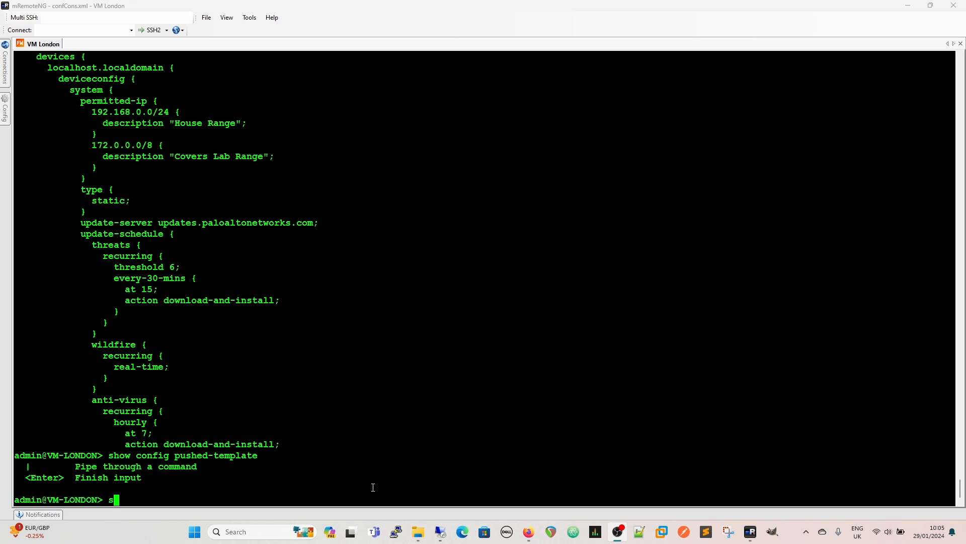
{"action": "type", "text": "how config"}
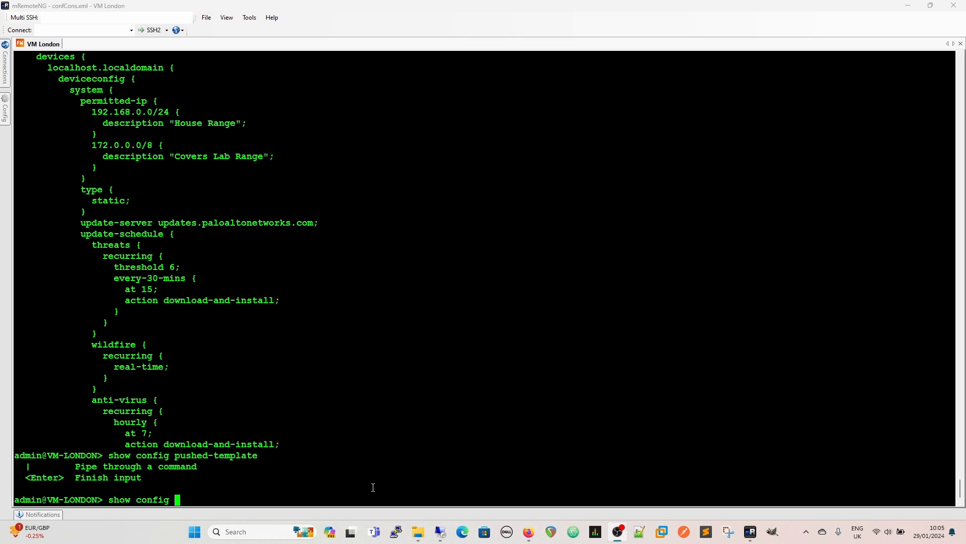
{"action": "type", "text": "diff"}
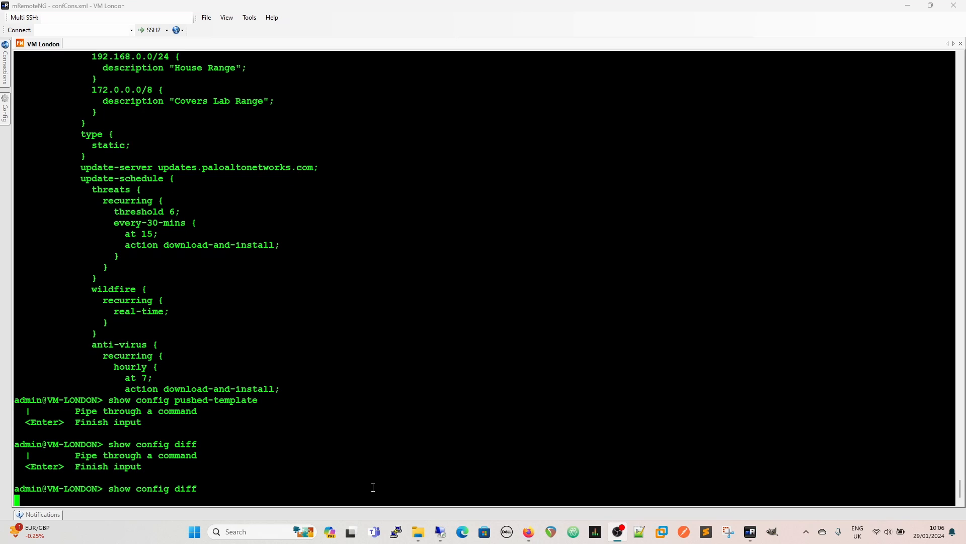
{"action": "key", "text": "Return"}
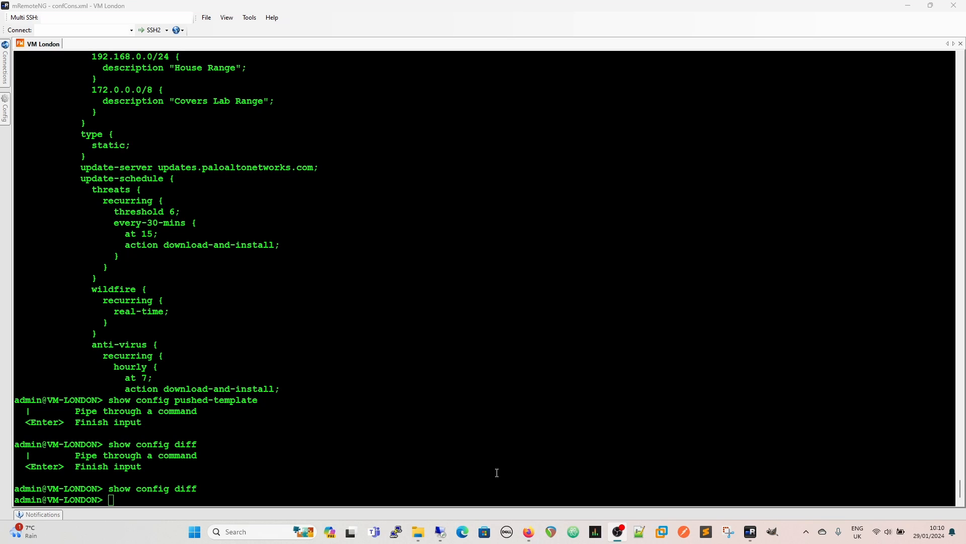
Step: Rerun show config diff, revealing the test rule's application changed from 000webhost to any
{"action": "key", "text": "Return"}
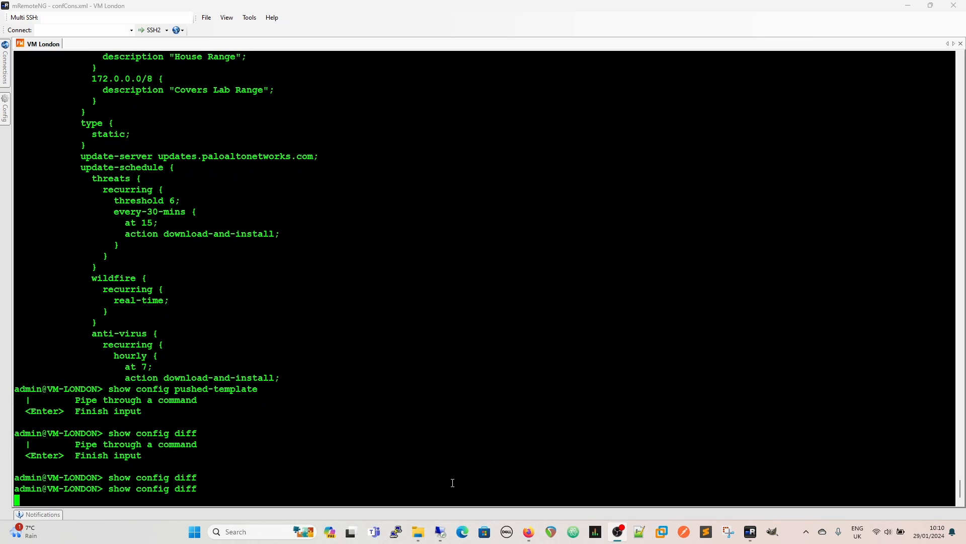
{"action": "key", "text": "Return"}
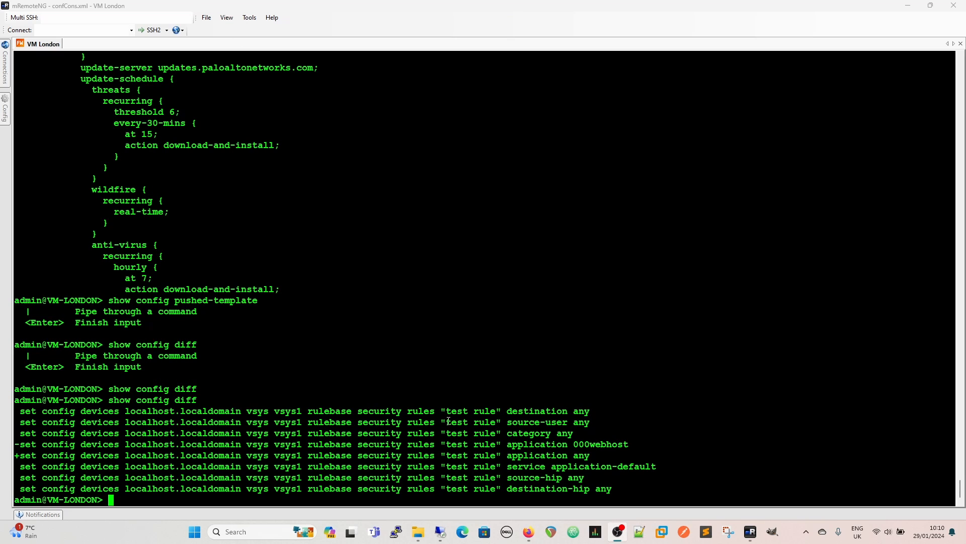
{"action": "mouse_move", "coordinate": [497, 473]}
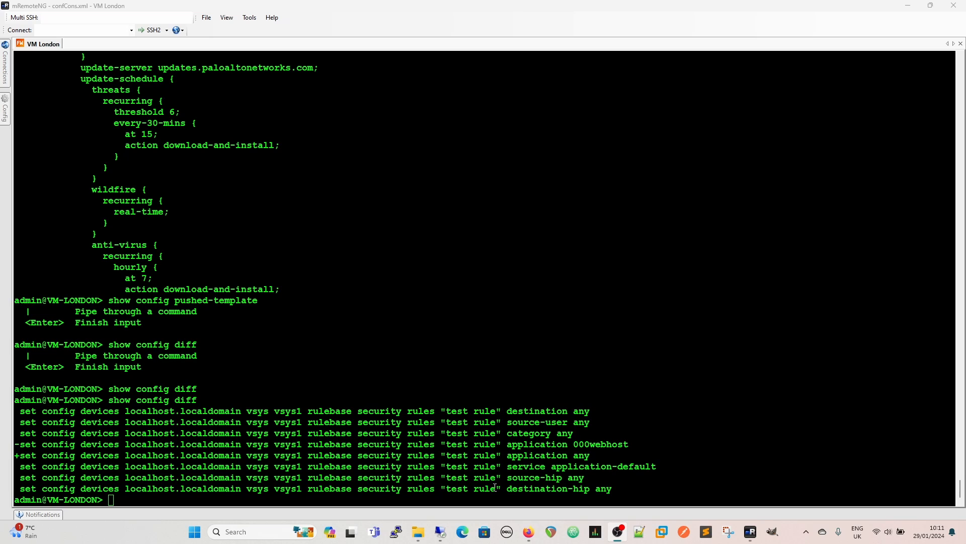
Step: Run show config candidate to display the candidate configuration
{"action": "type", "text": "show"}
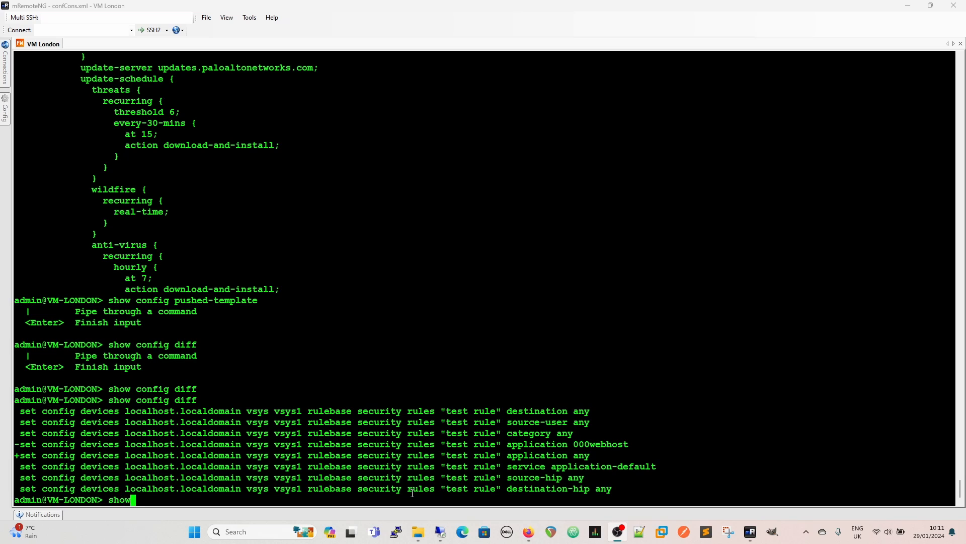
{"action": "type", "text": "config"}
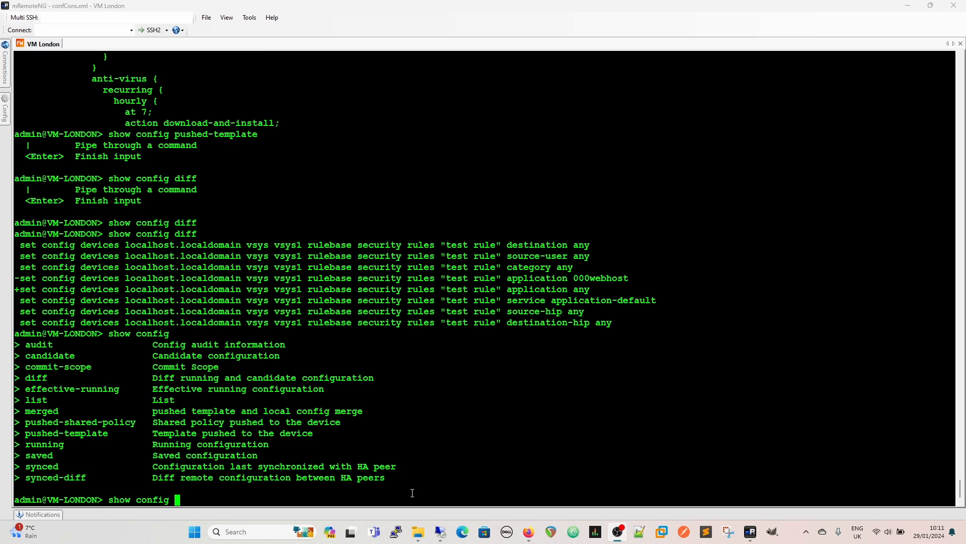
{"action": "type", "text": "candidate"}
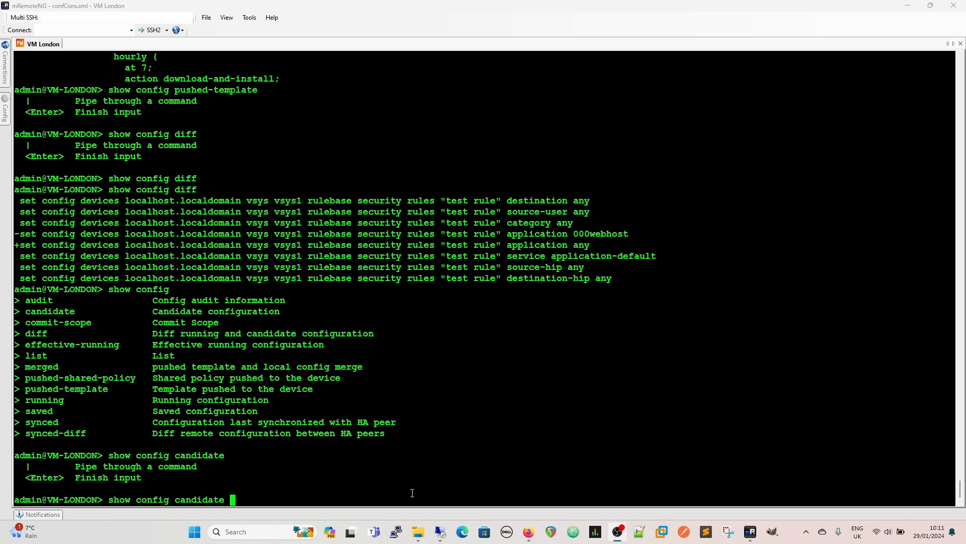
{"action": "key", "text": "Return"}
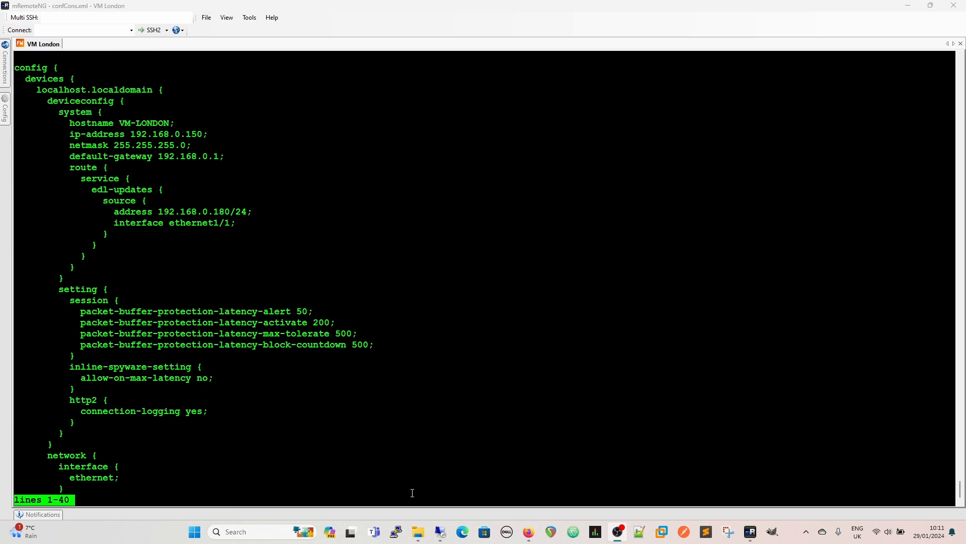
Step: Scroll to the rulebase security rules and review the test rule allowing Lan Side to Internet
{"action": "scroll", "scroll_direction": "down", "scroll_amount": 3}
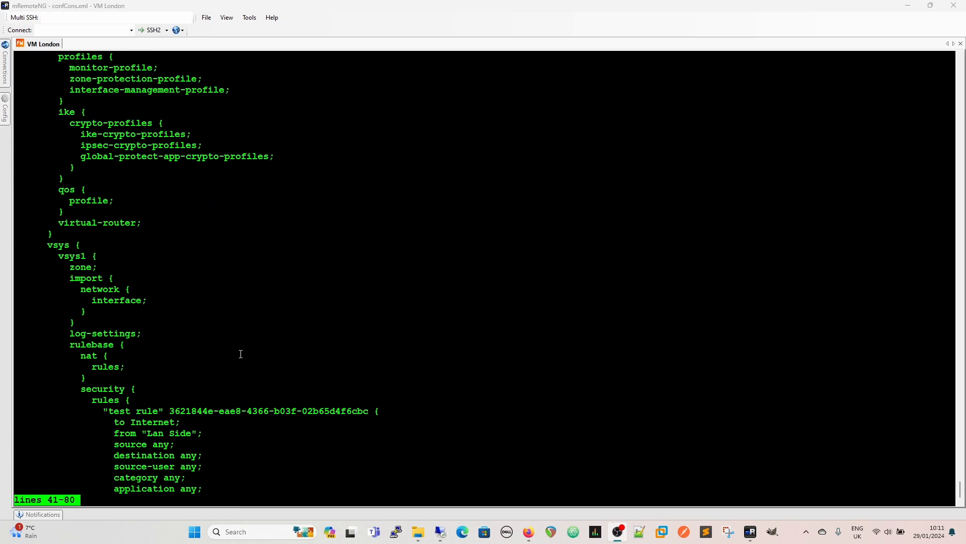
{"action": "scroll", "scroll_direction": "down", "scroll_amount": 3}
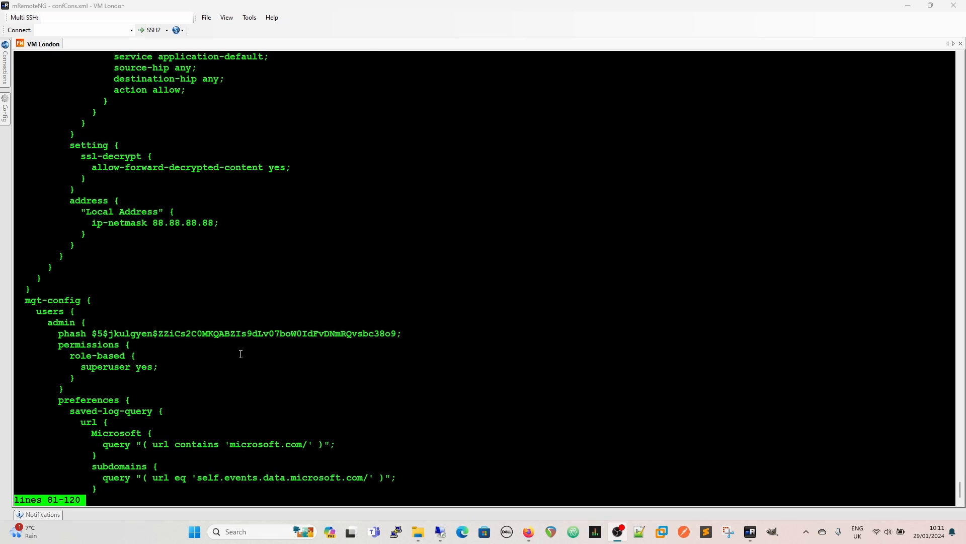
{"action": "scroll", "scroll_direction": "up", "scroll_amount": 3}
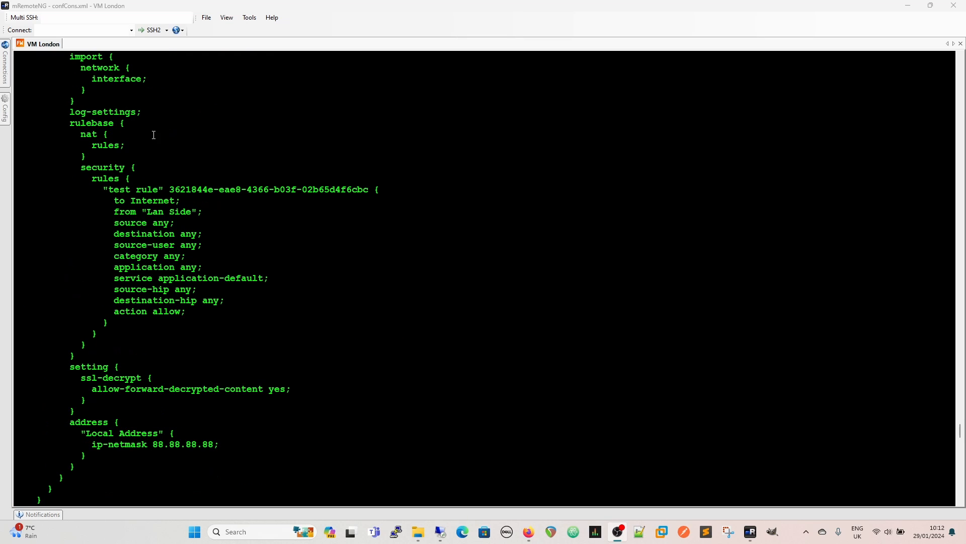
{"action": "mouse_move", "coordinate": [81, 170]}
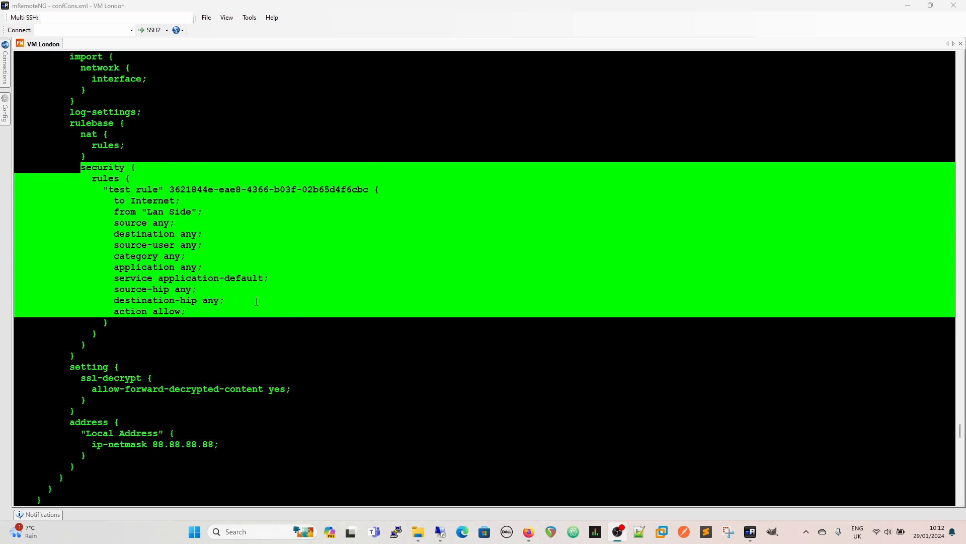
{"action": "left_click", "coordinate": [250, 306]}
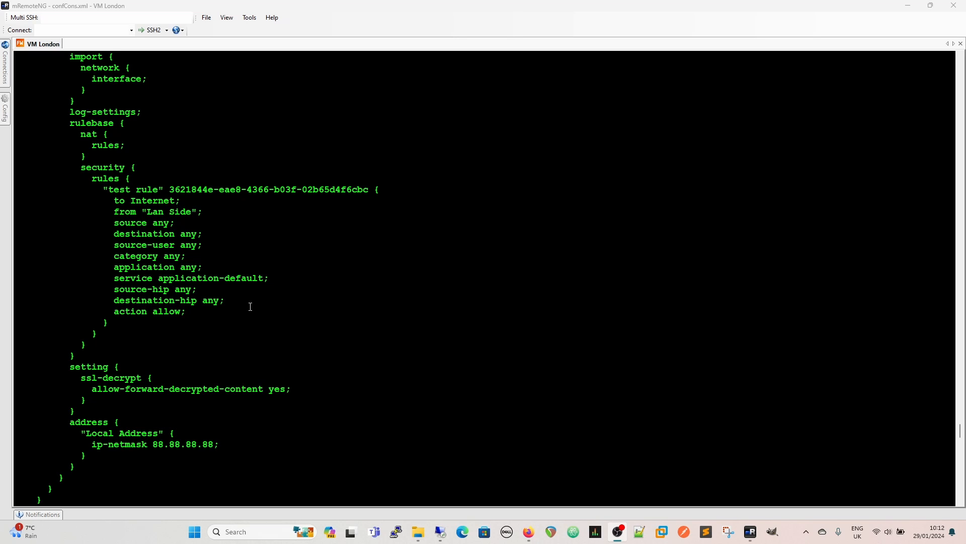
{"action": "mouse_move", "coordinate": [255, 357]}
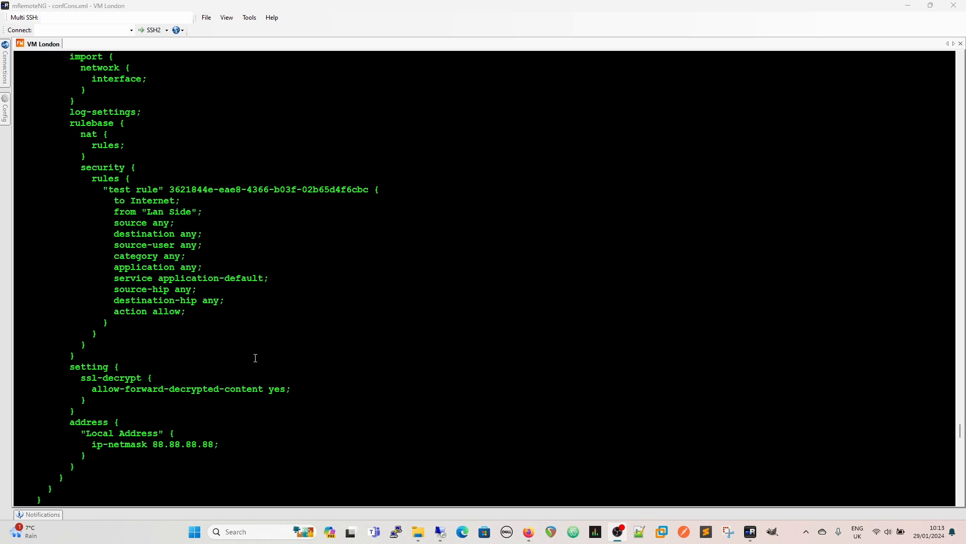
{"action": "mouse_move", "coordinate": [273, 353]}
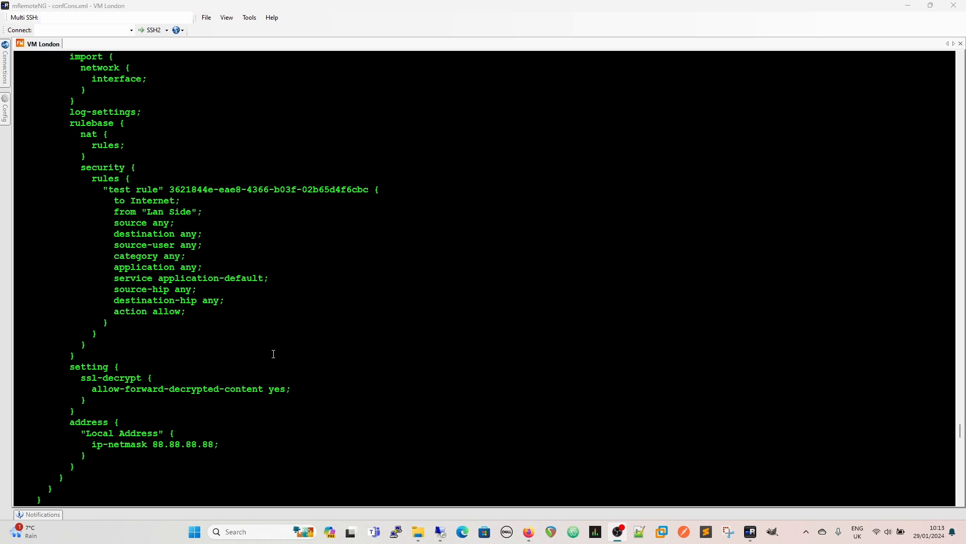